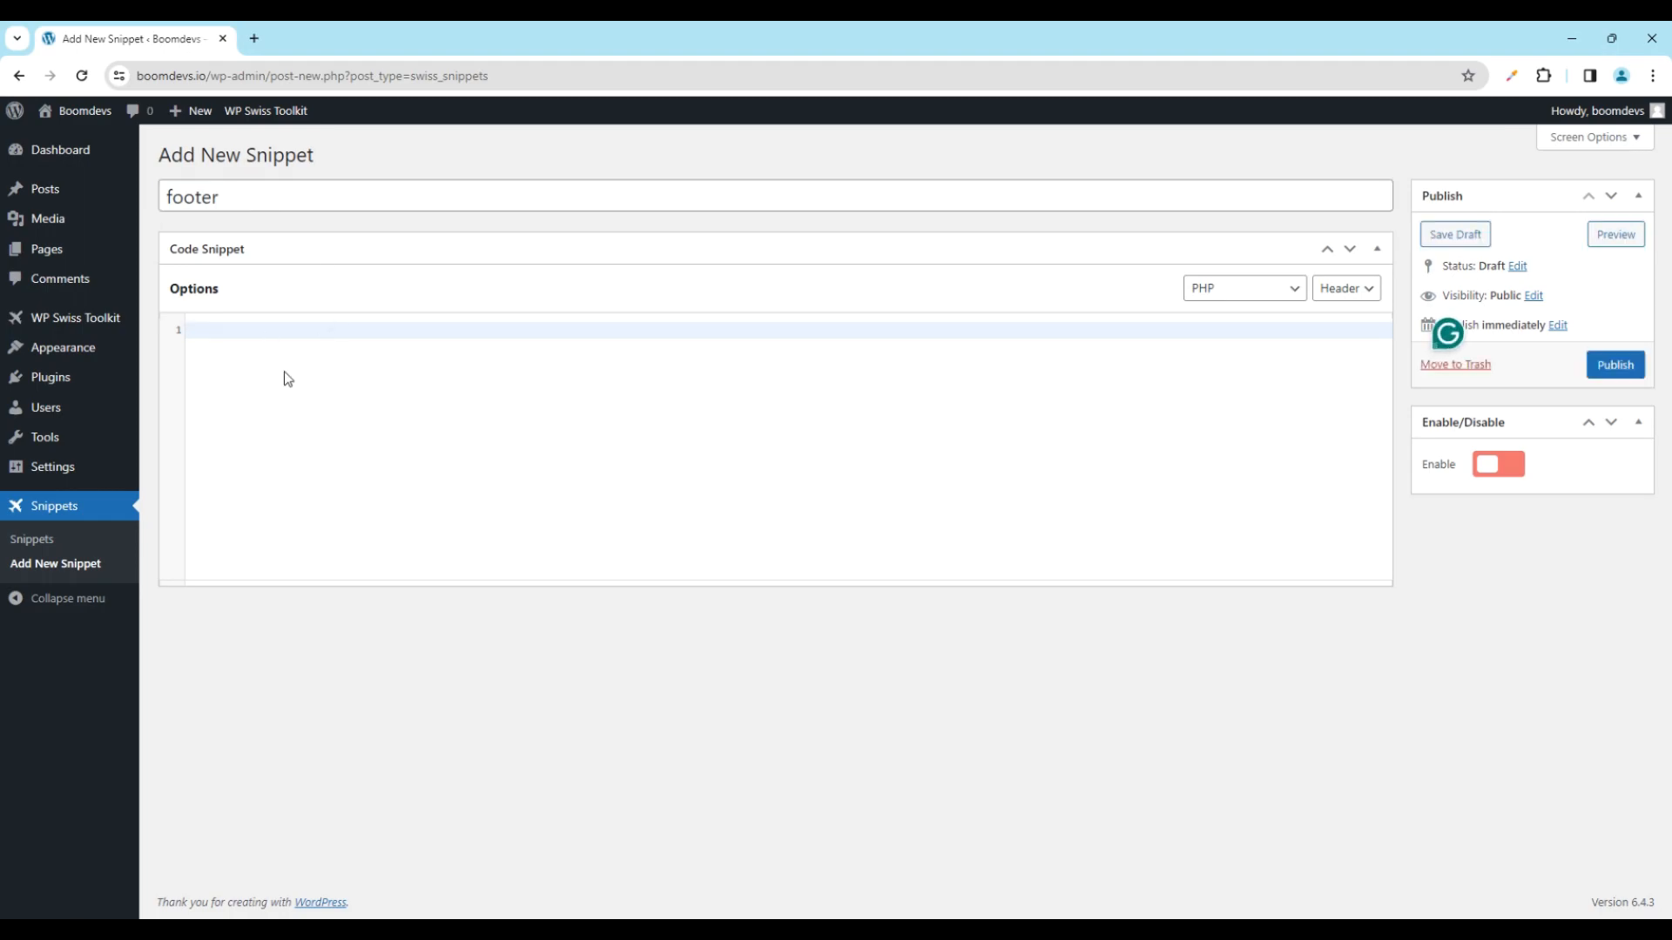
# - Paste the Google tag (gtag.js) script into the 'footer' snippet's code area
pyautogui.click(1242, 287)
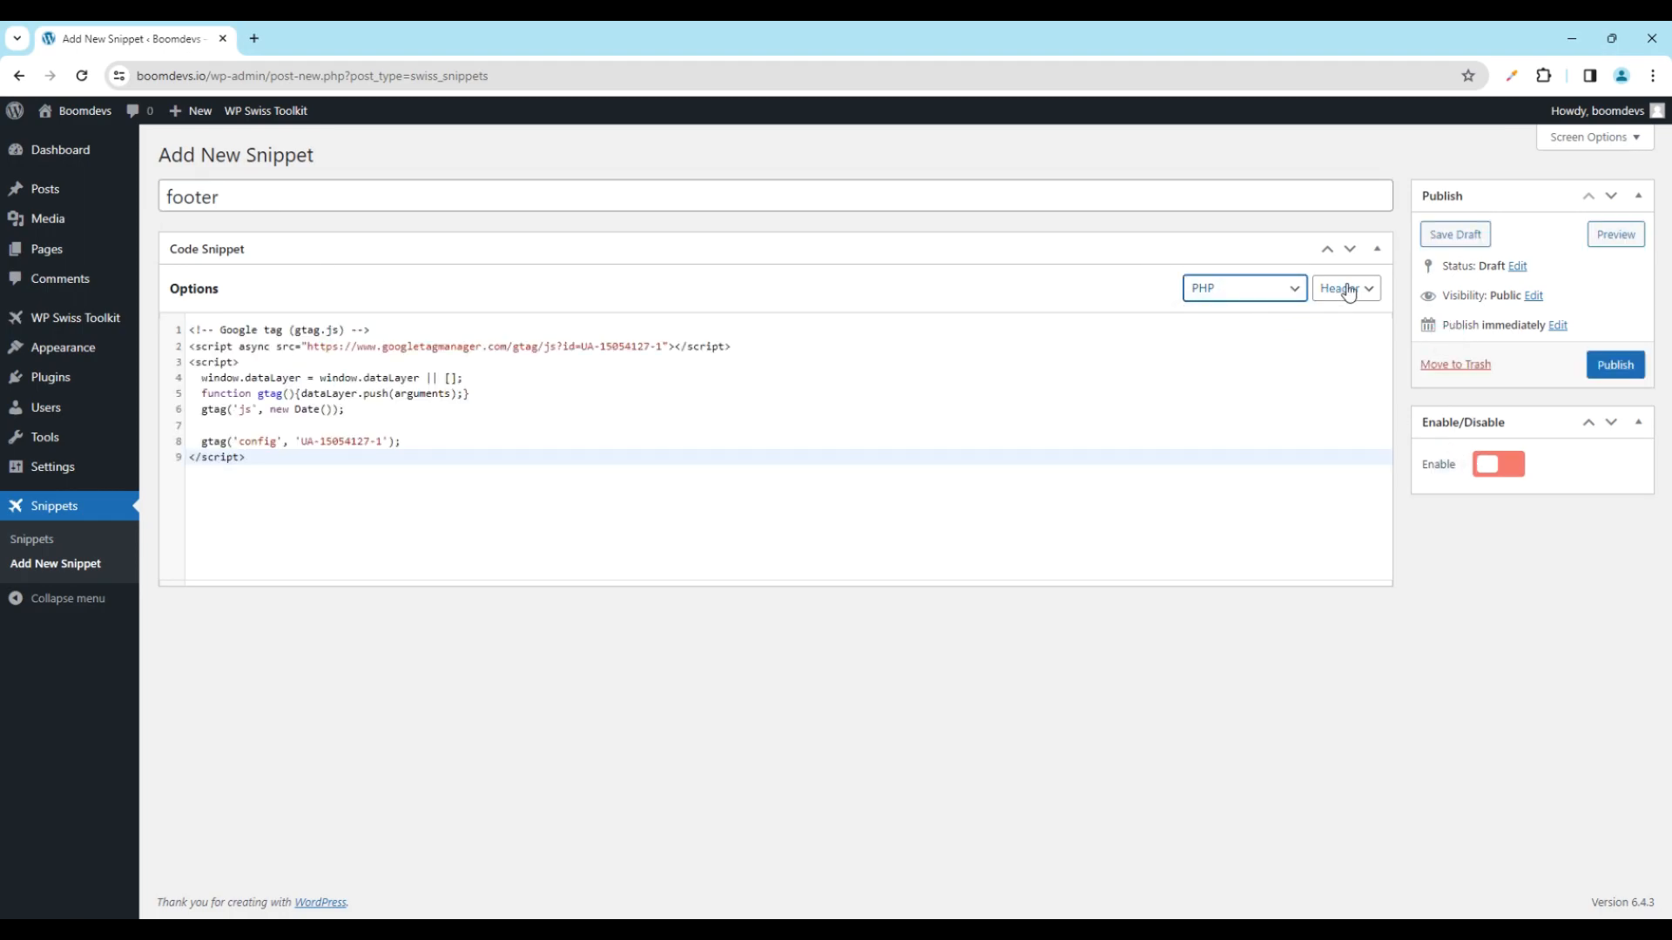
pyautogui.click(1344, 287)
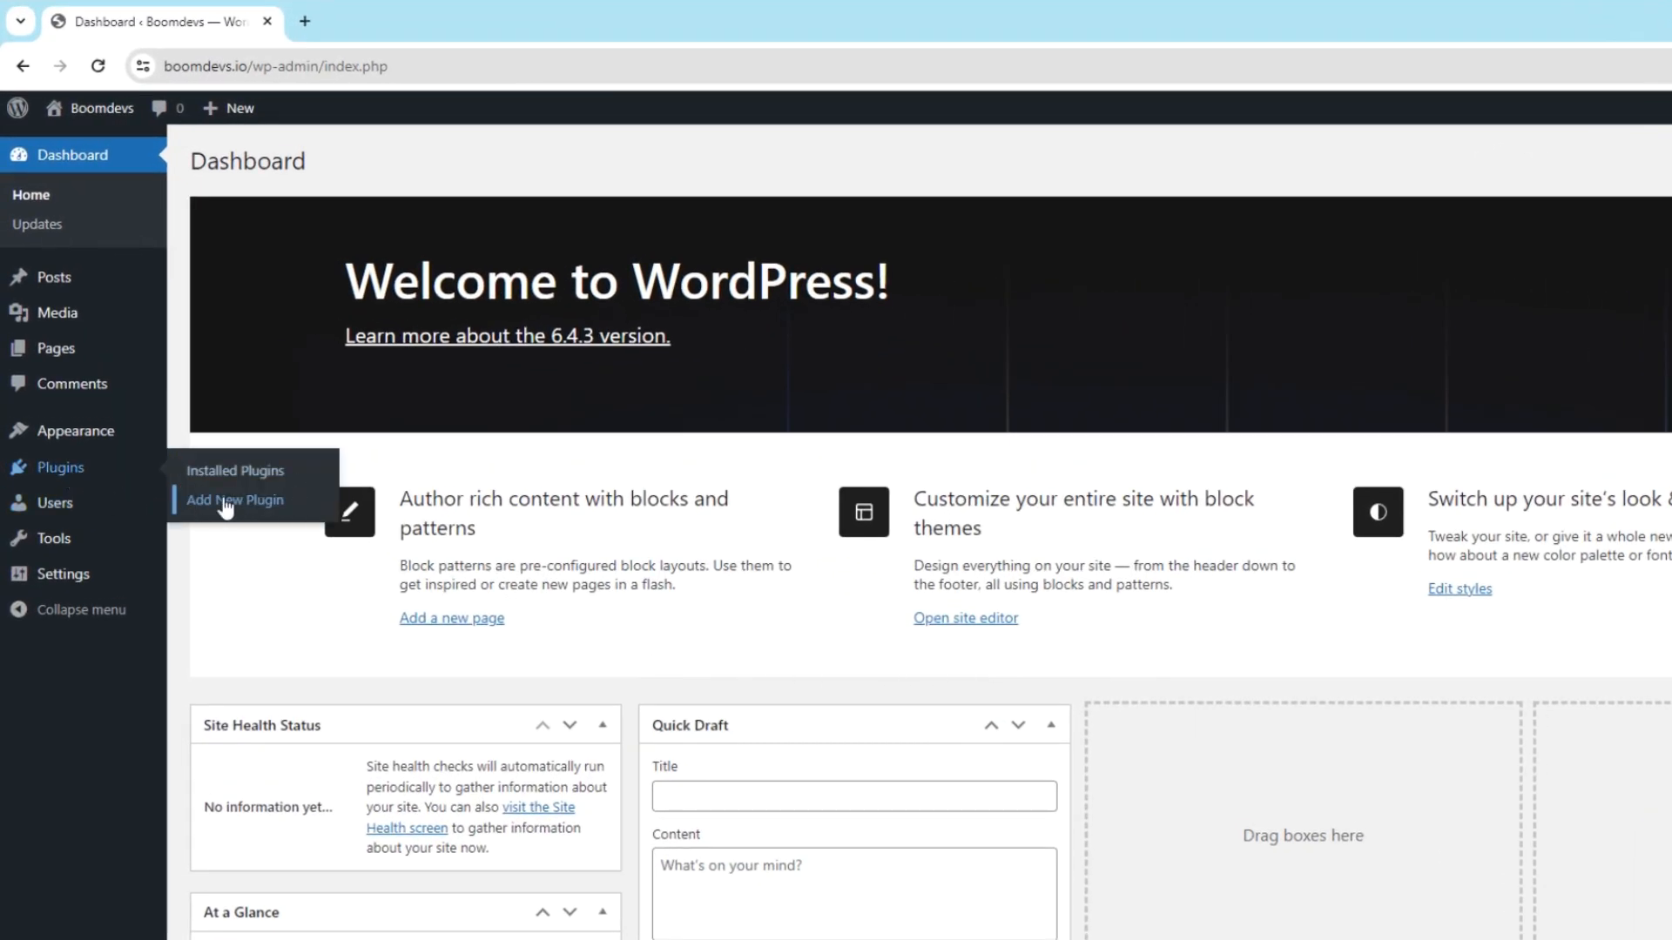
# - Go from the dashboard to Plugins > Add New Plugin
pyautogui.click(235, 499)
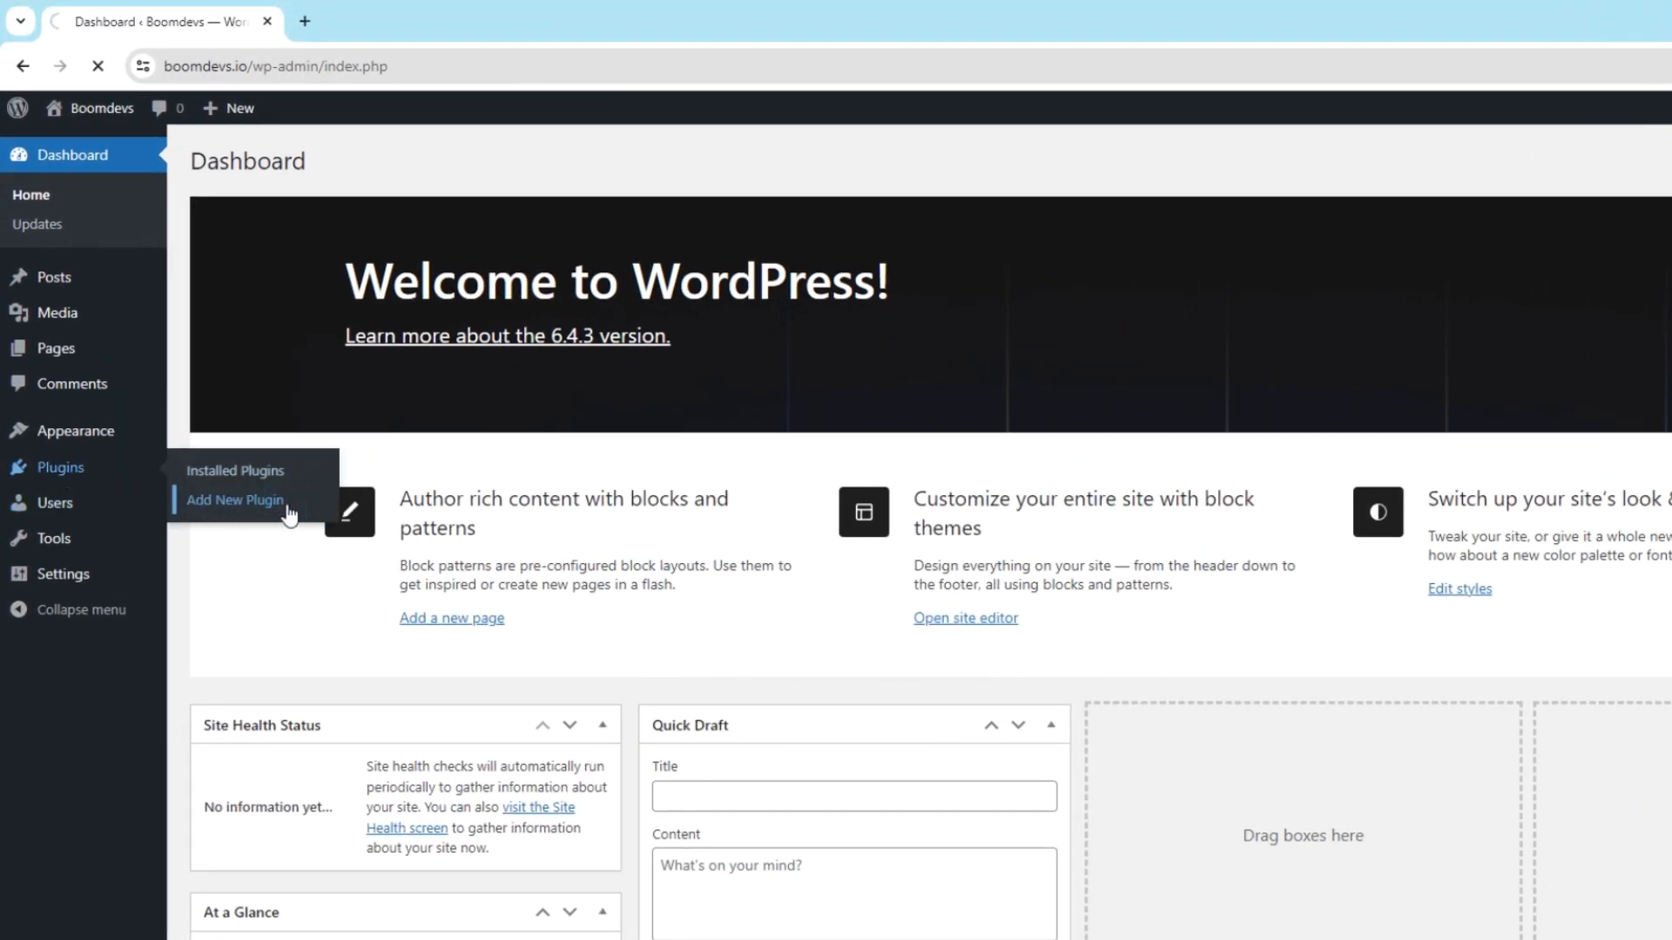
pyautogui.click(235, 499)
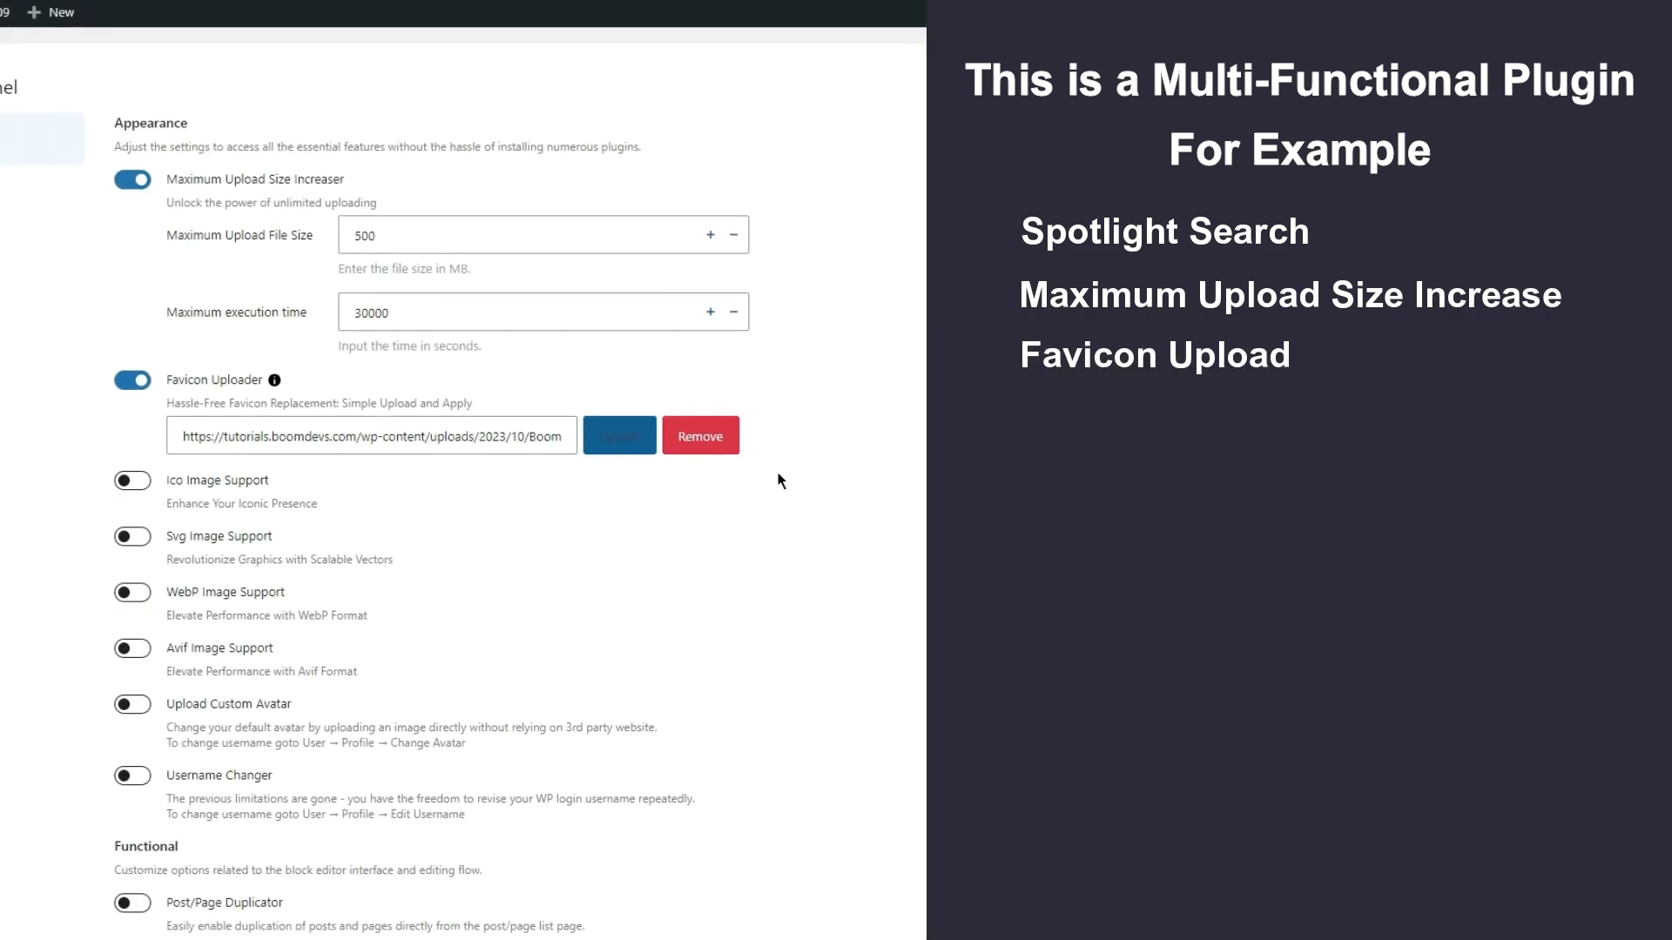
# - Enable SVG image support and update the profile username to 'mdevs'
pyautogui.click(131, 536)
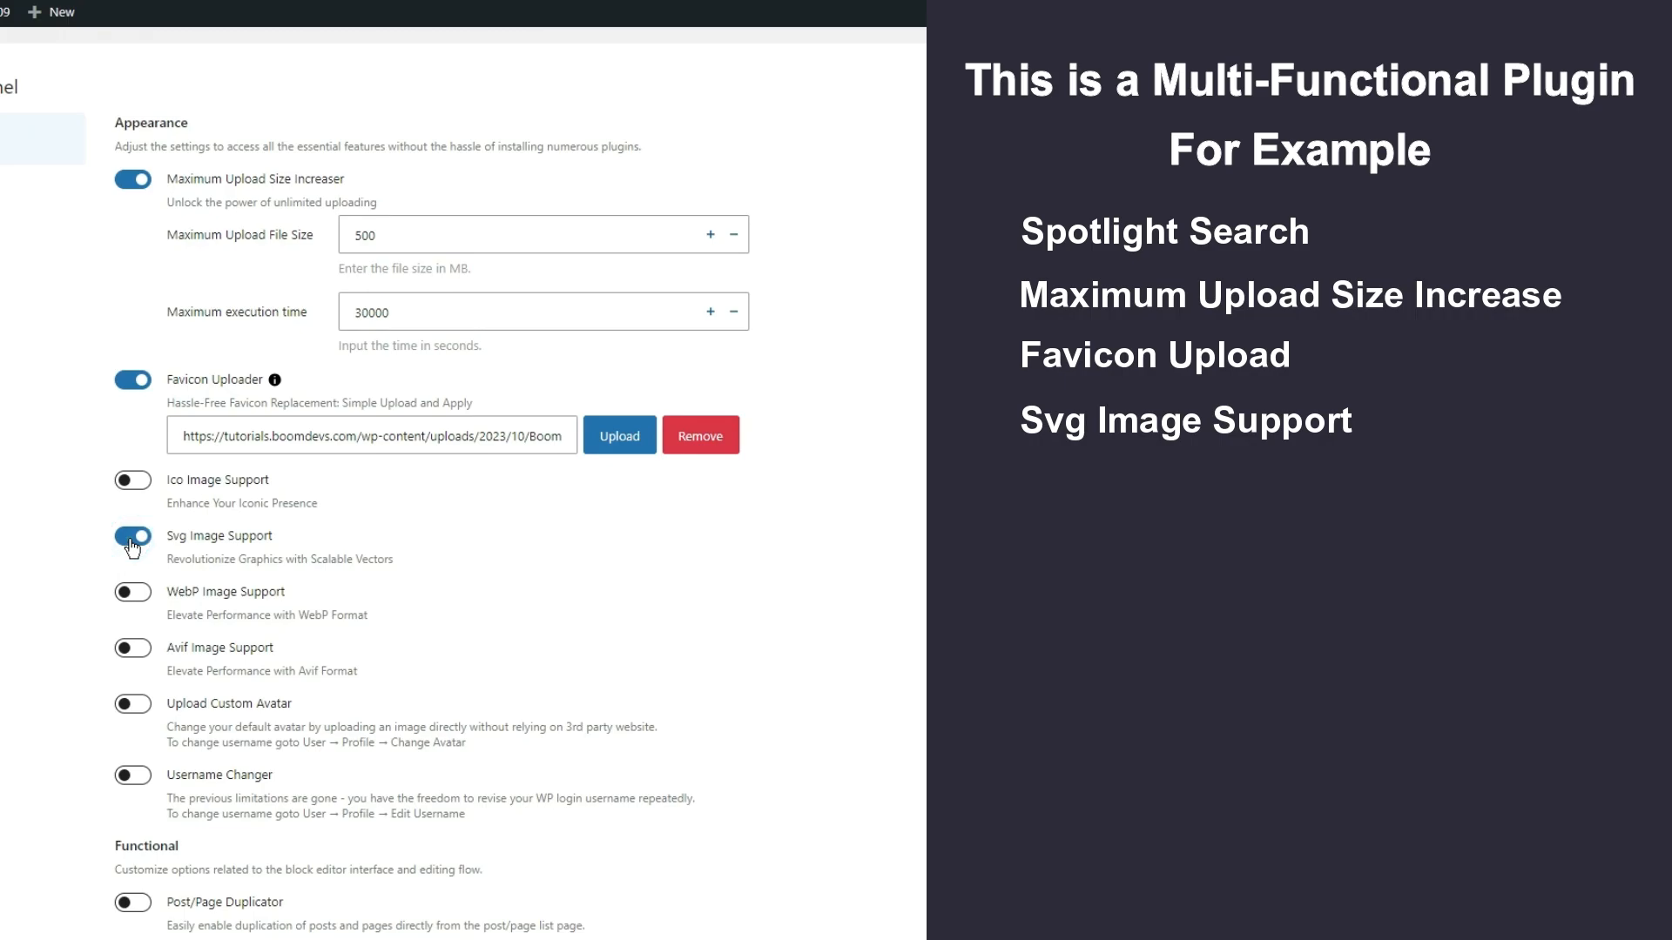
pyautogui.click(618, 436)
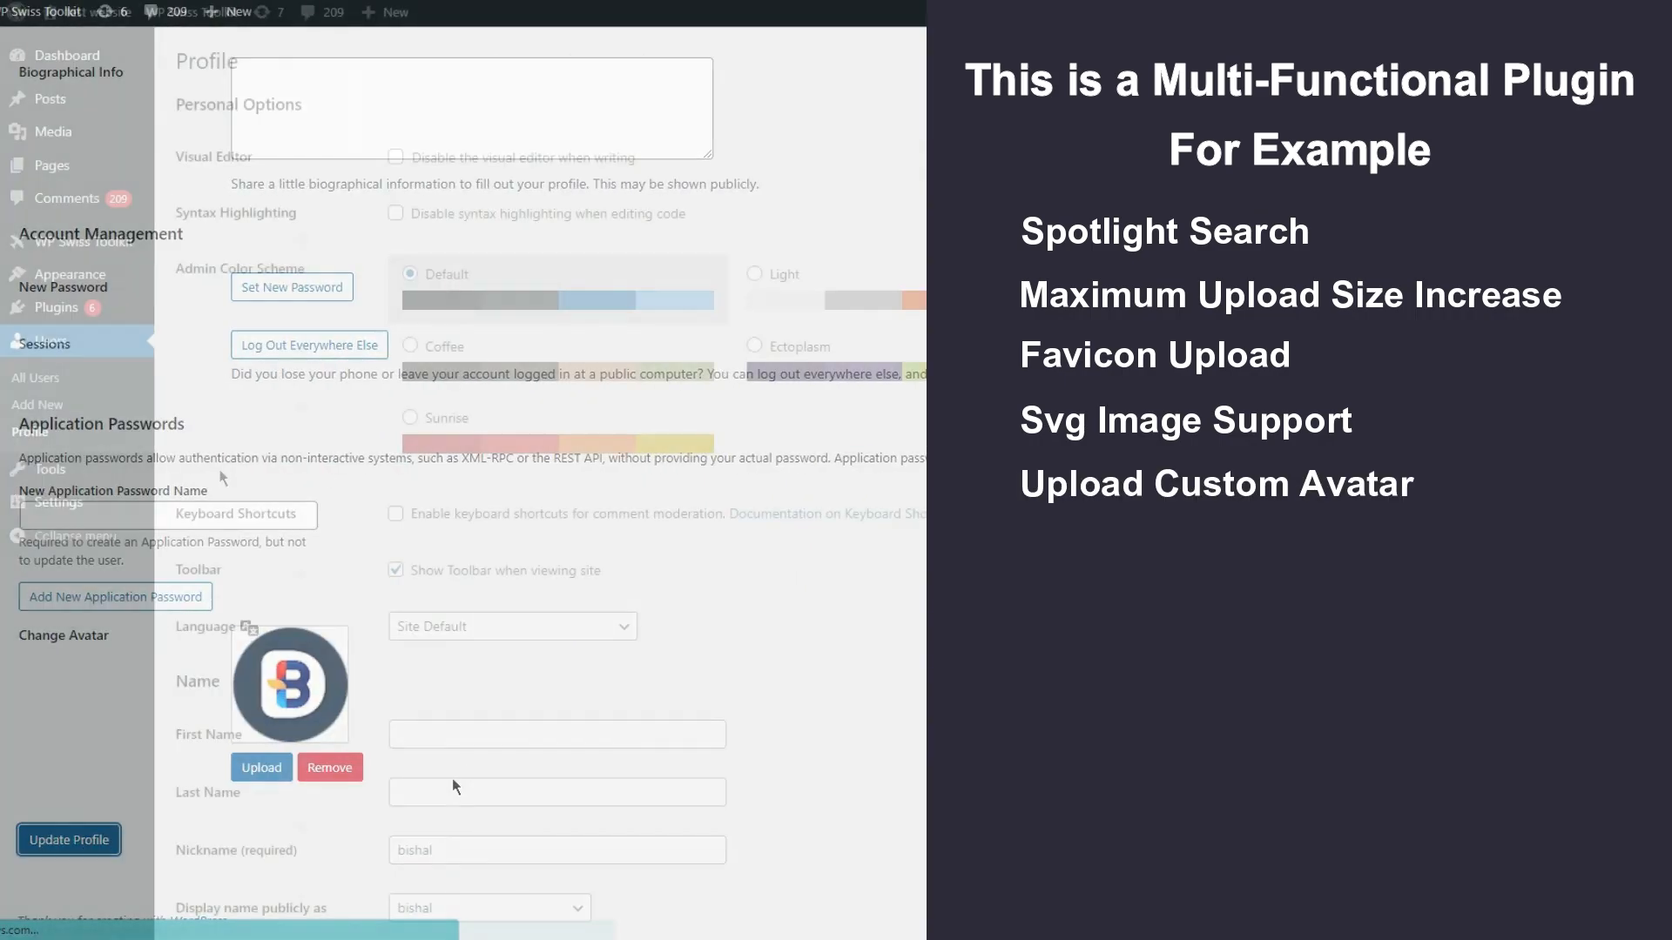
pyautogui.scroll(-3)
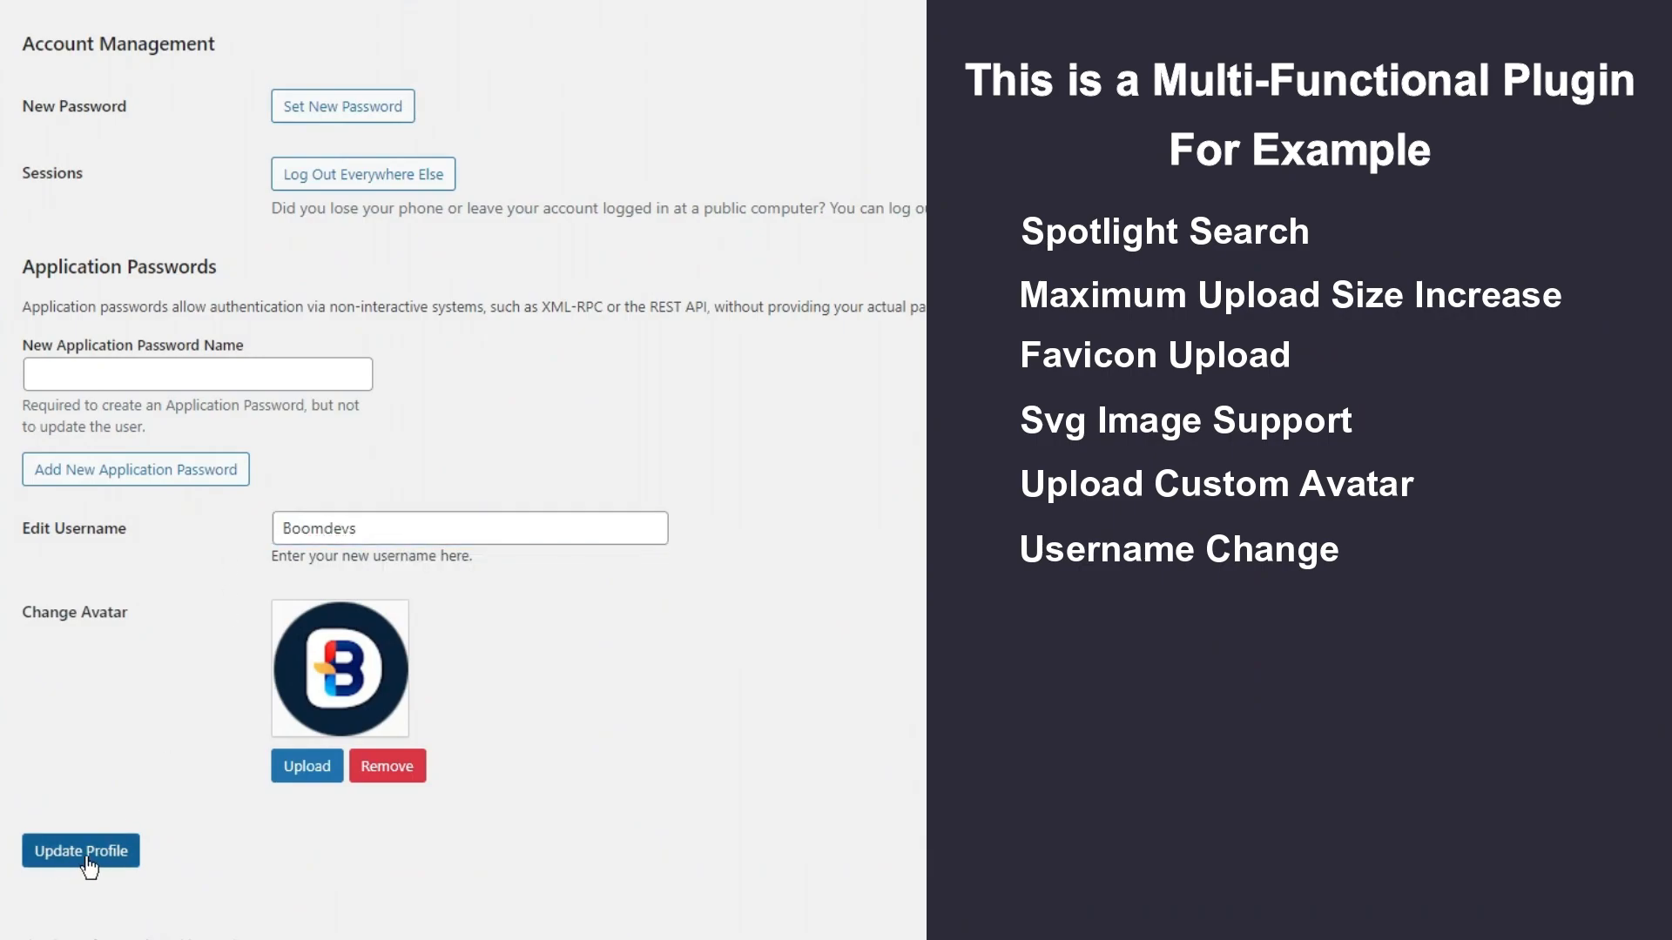
pyautogui.click(82, 851)
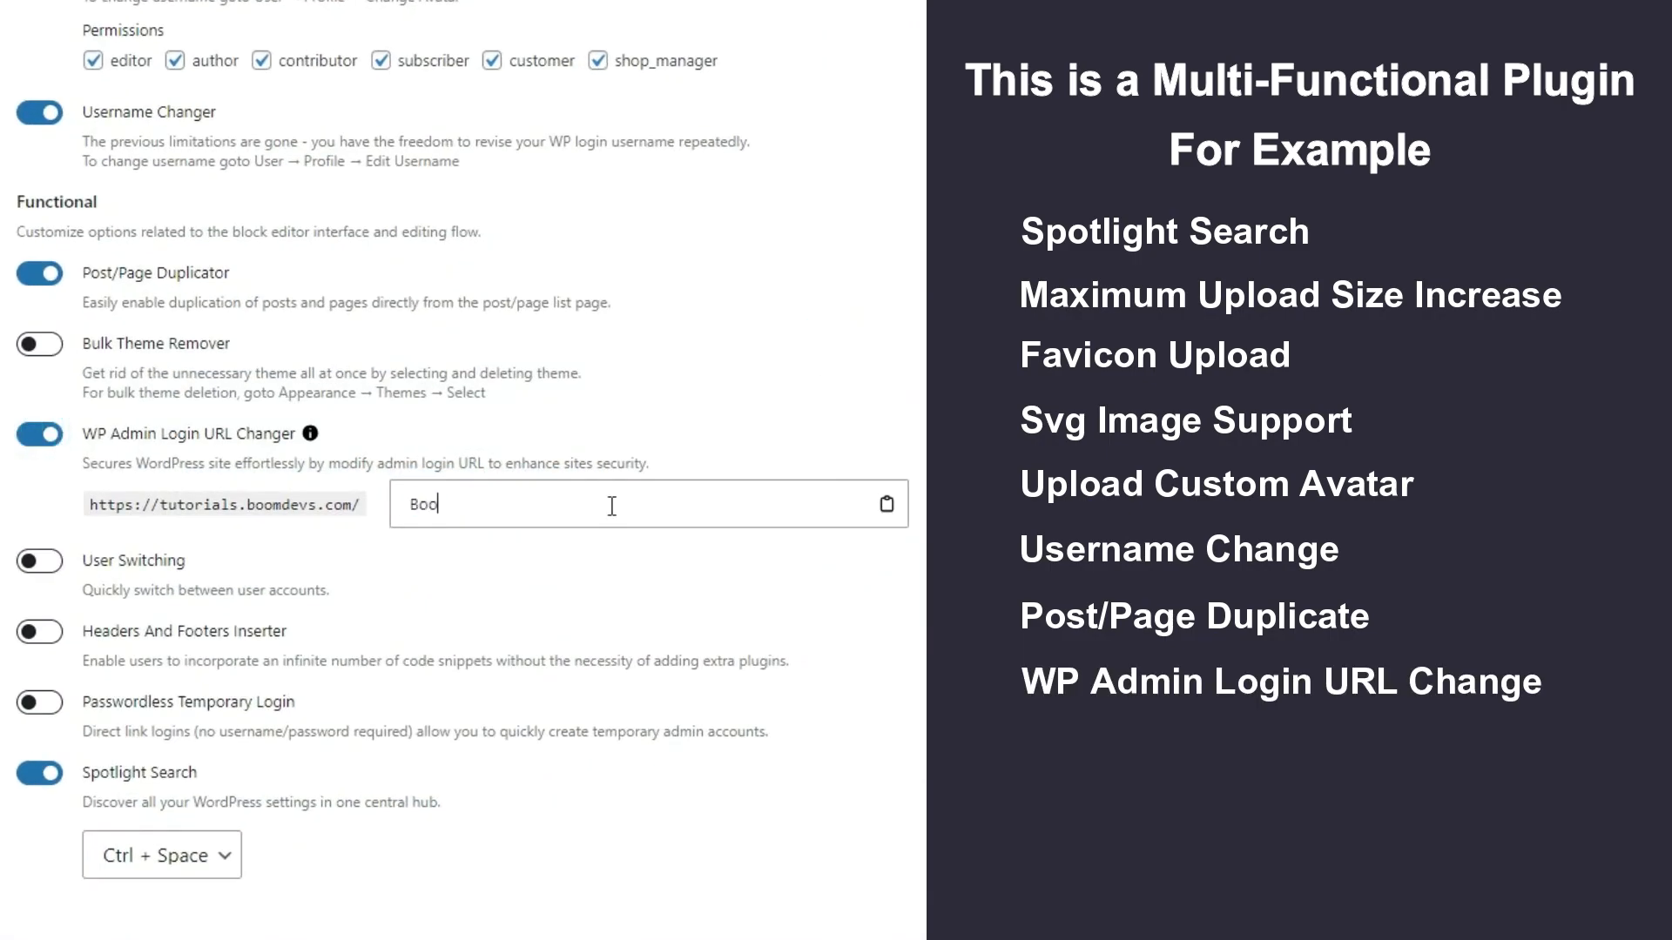
pyautogui.write('mdevs')
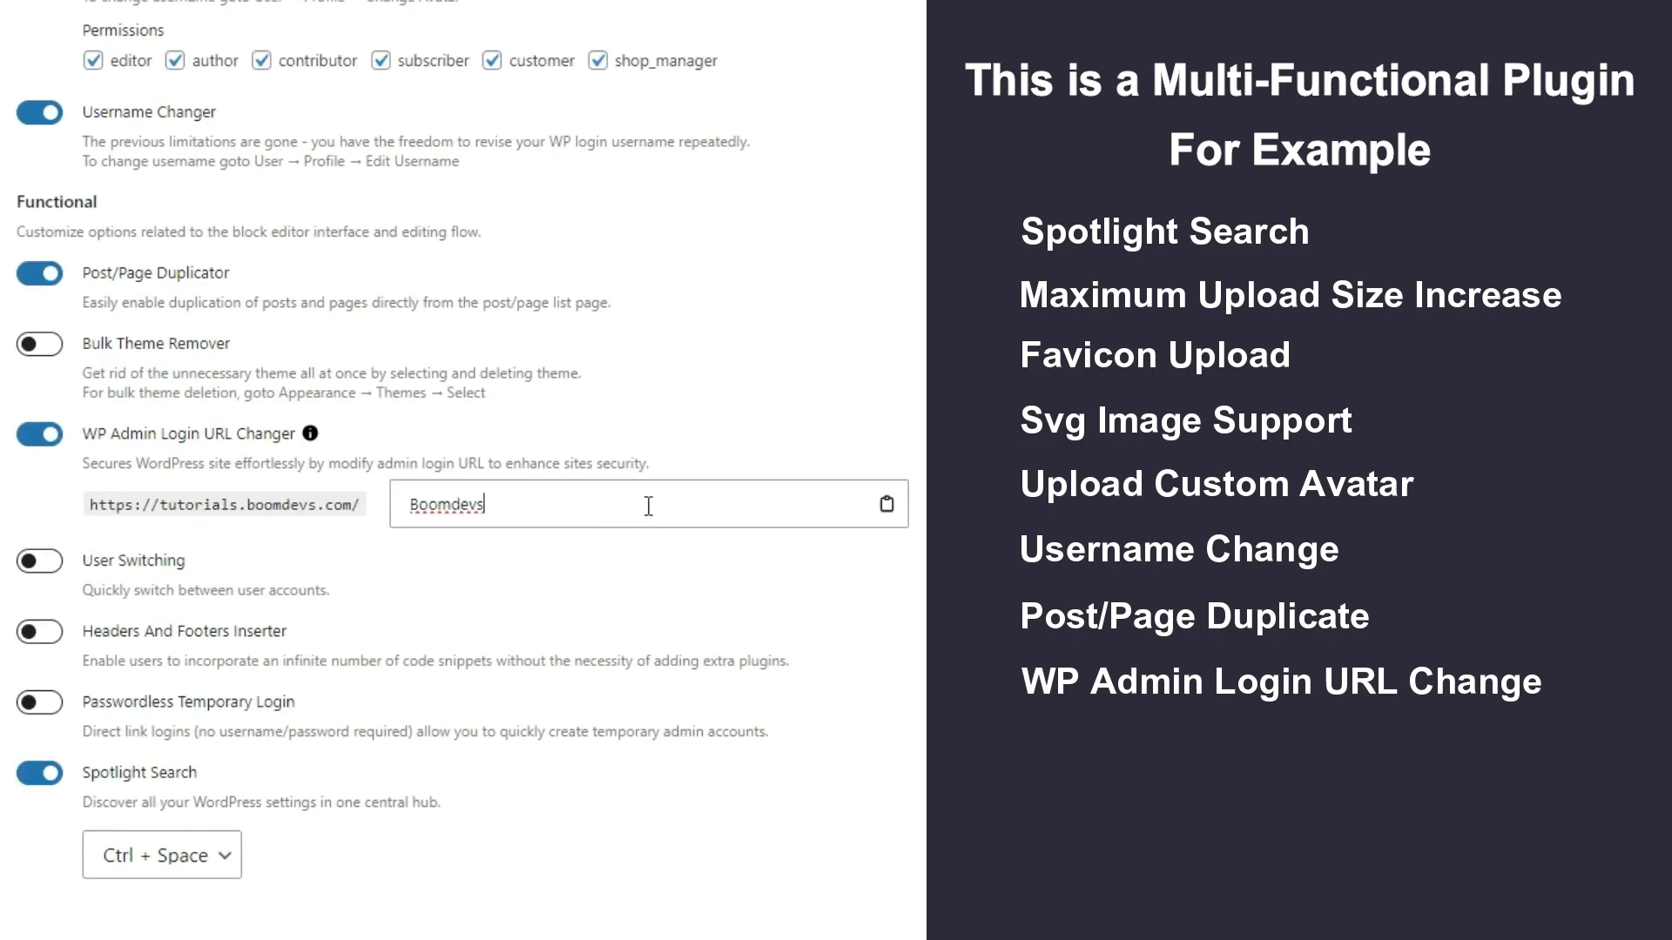
# - Create and save a temporary login link, then switch into another user account
pyautogui.click(354, 61)
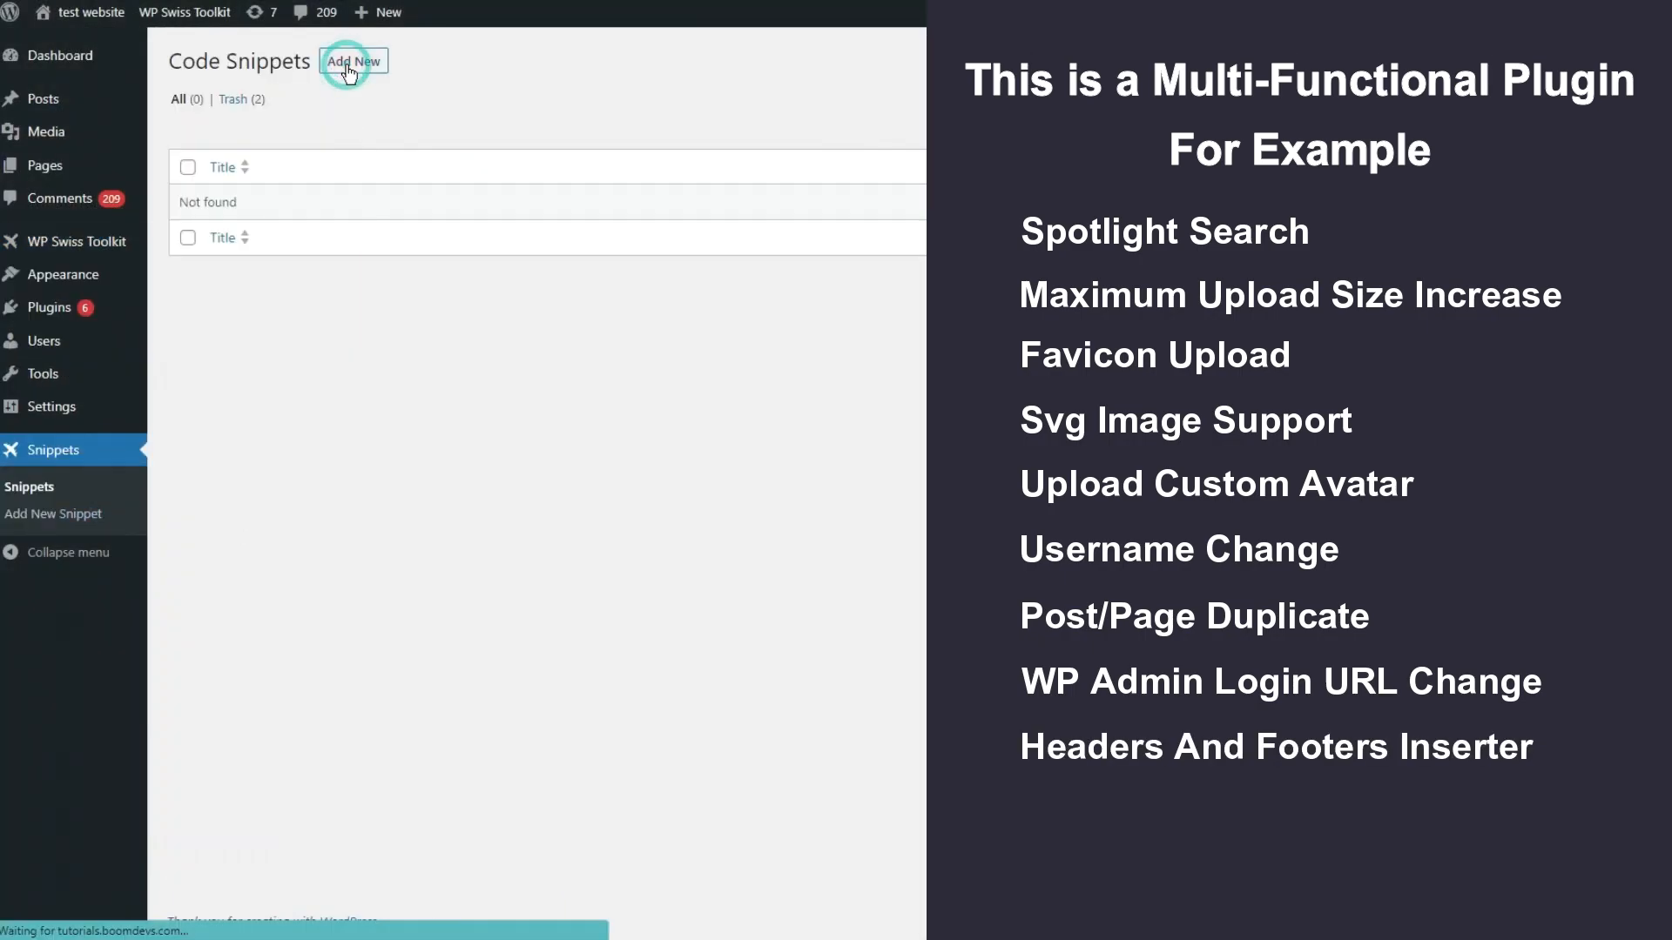
pyautogui.click(354, 61)
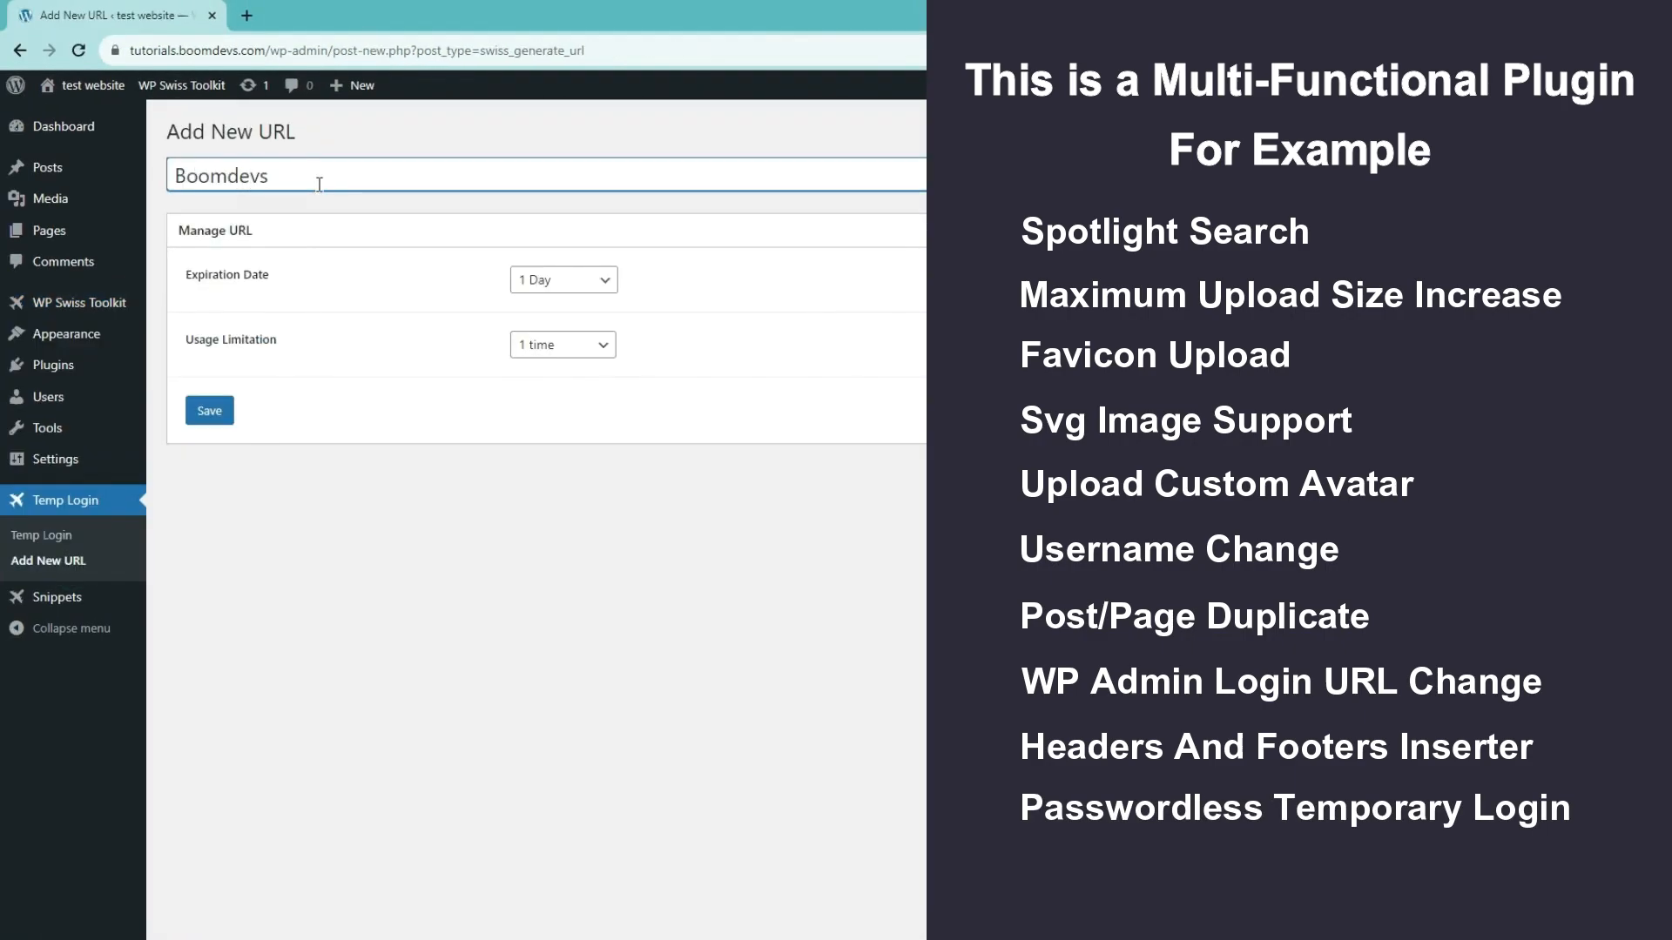
pyautogui.click(209, 411)
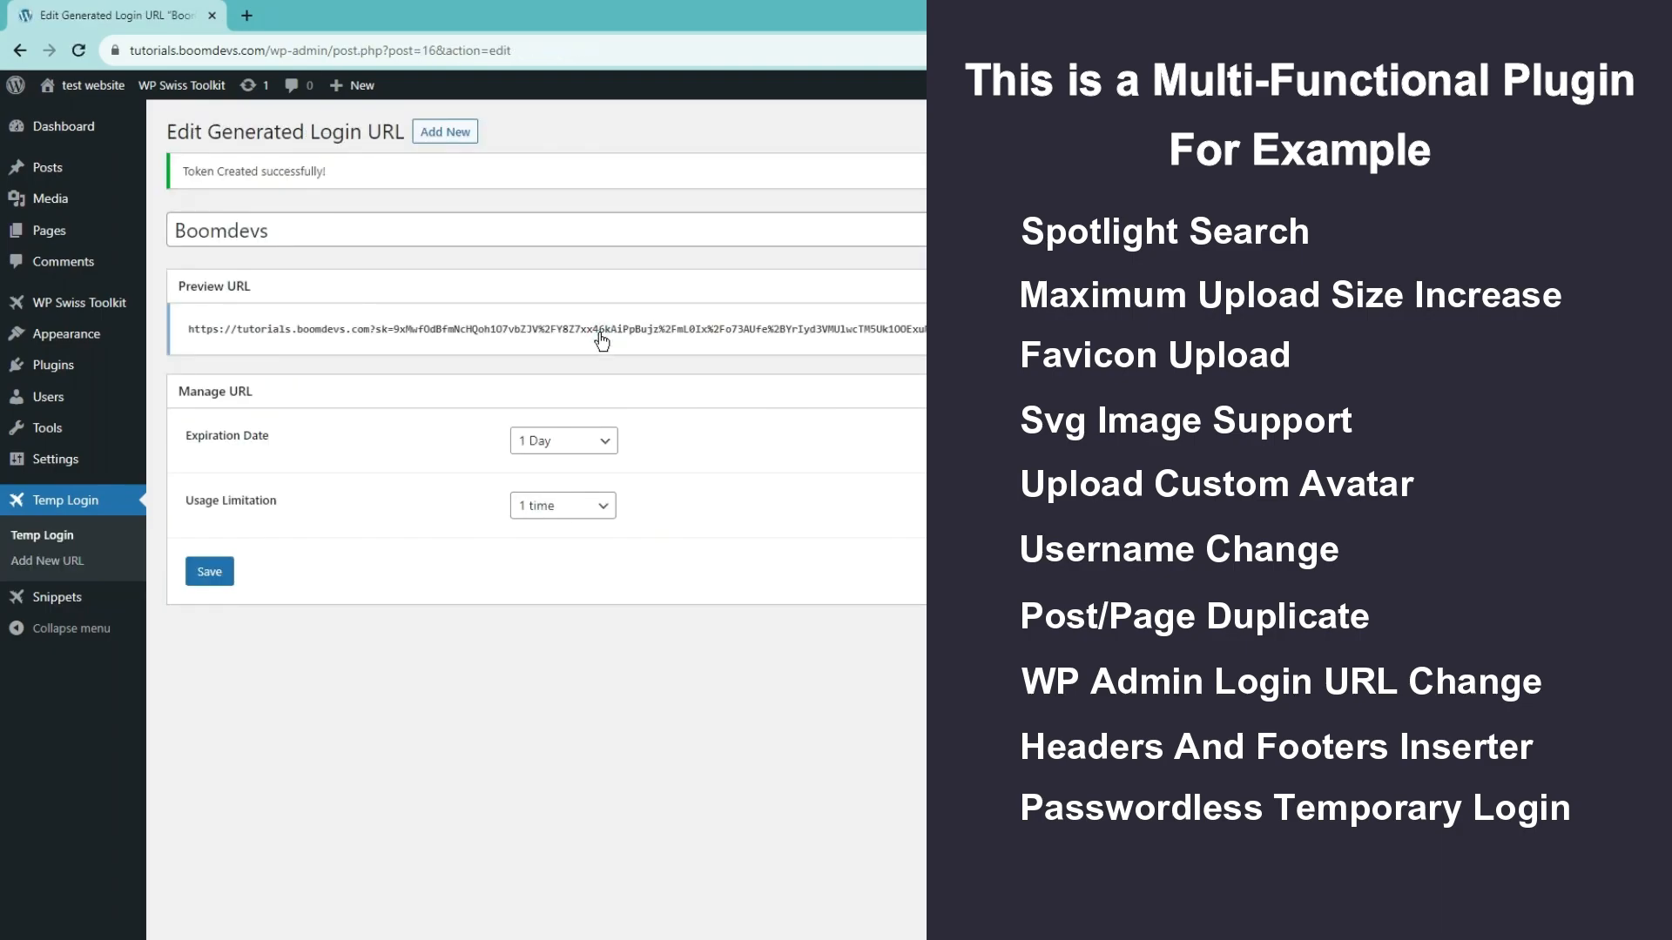
pyautogui.click(603, 340)
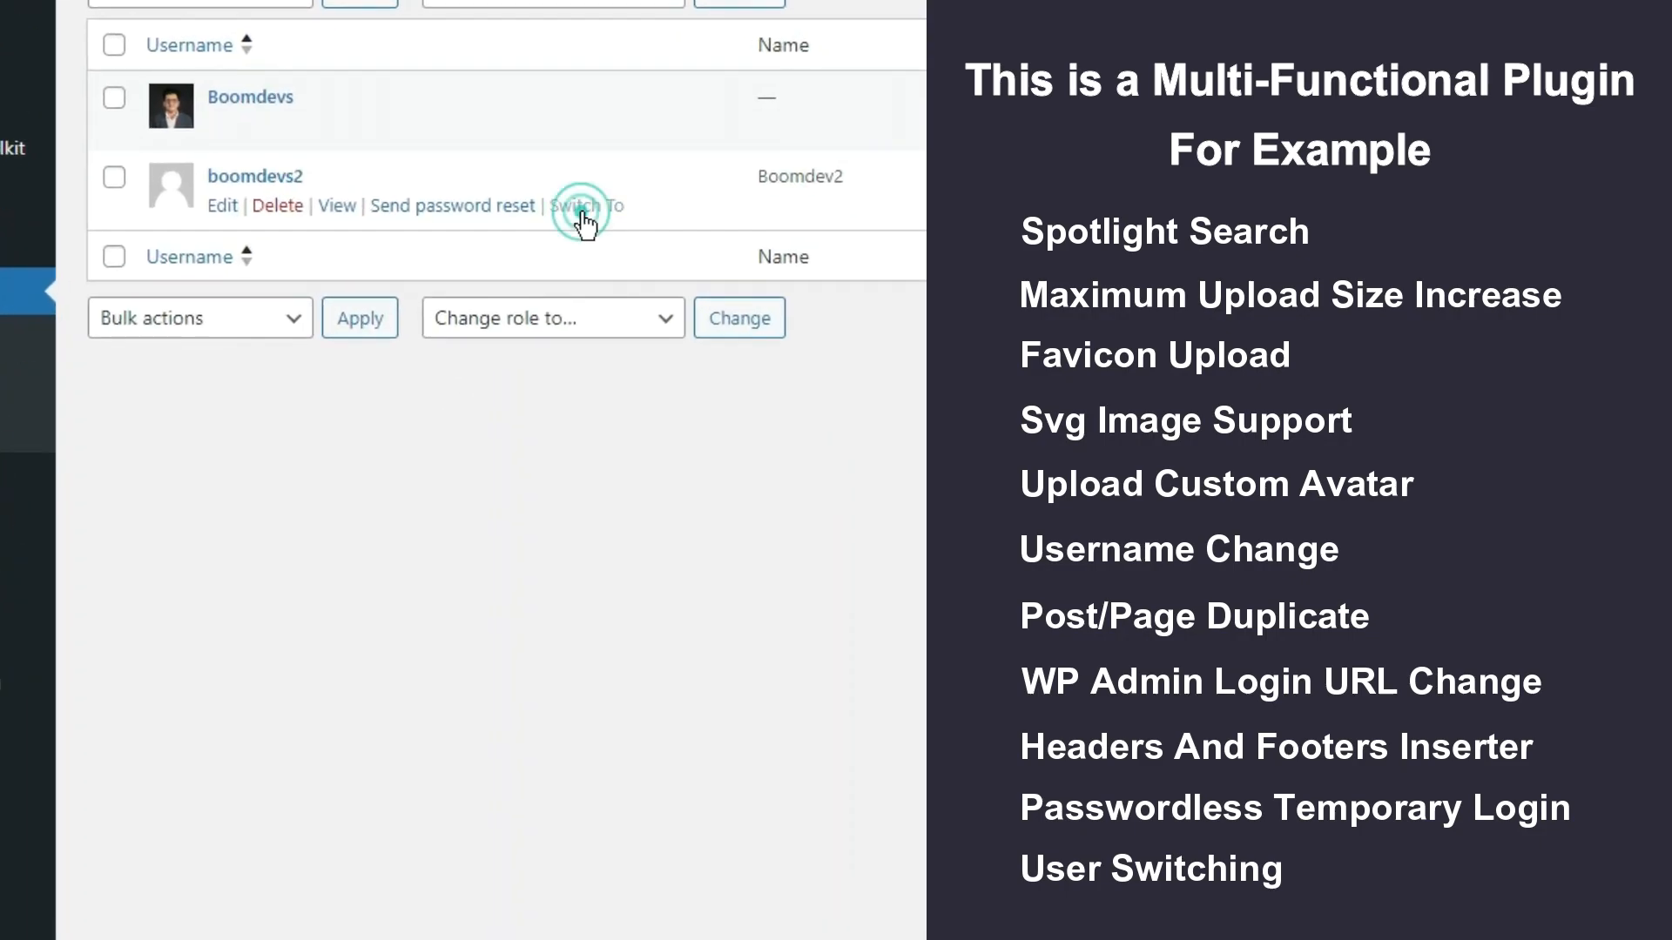
pyautogui.click(585, 206)
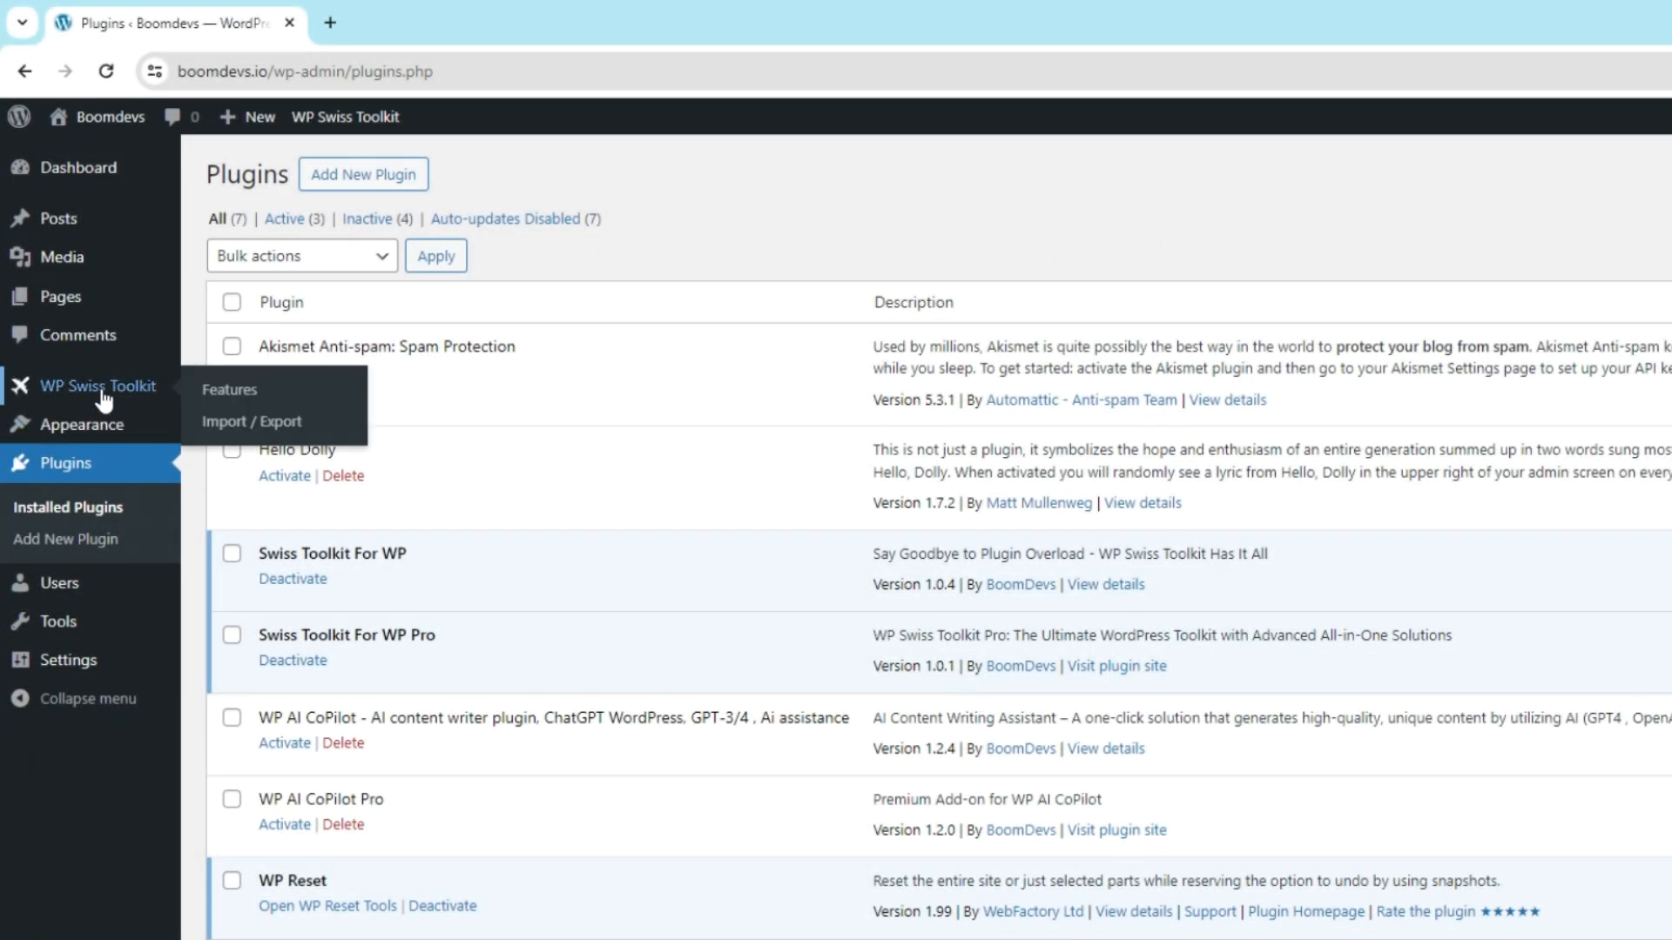
pyautogui.moveTo(230, 388)
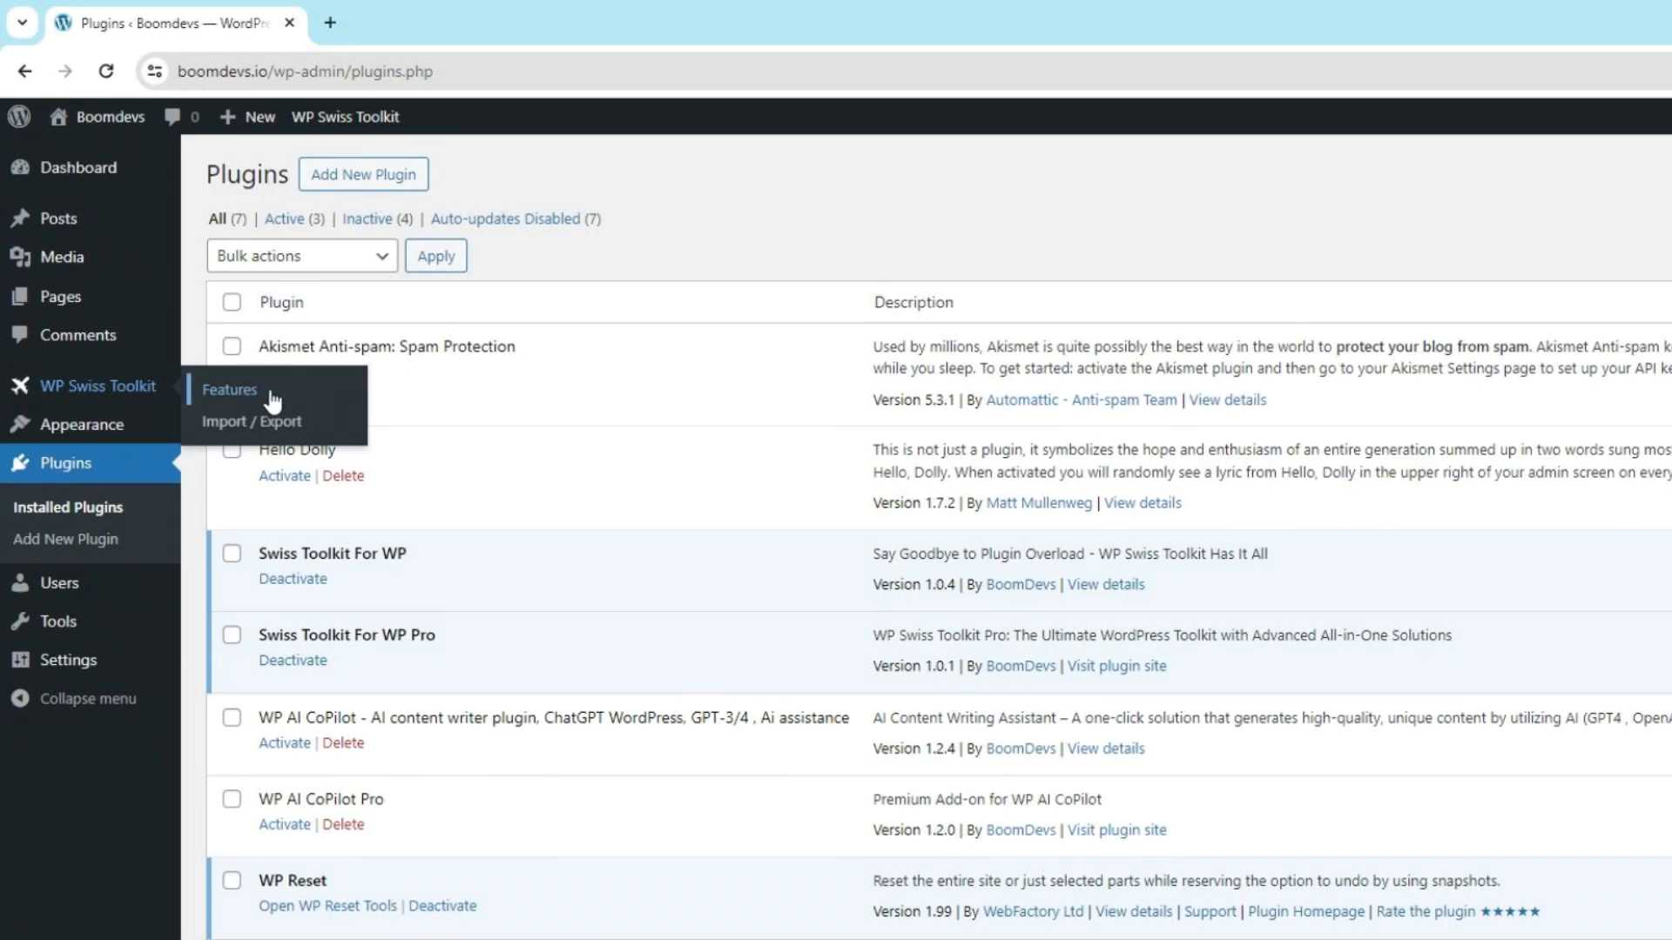
# - Turn on Headers And Footers Inserter under the toolkit's Functional features
pyautogui.click(230, 388)
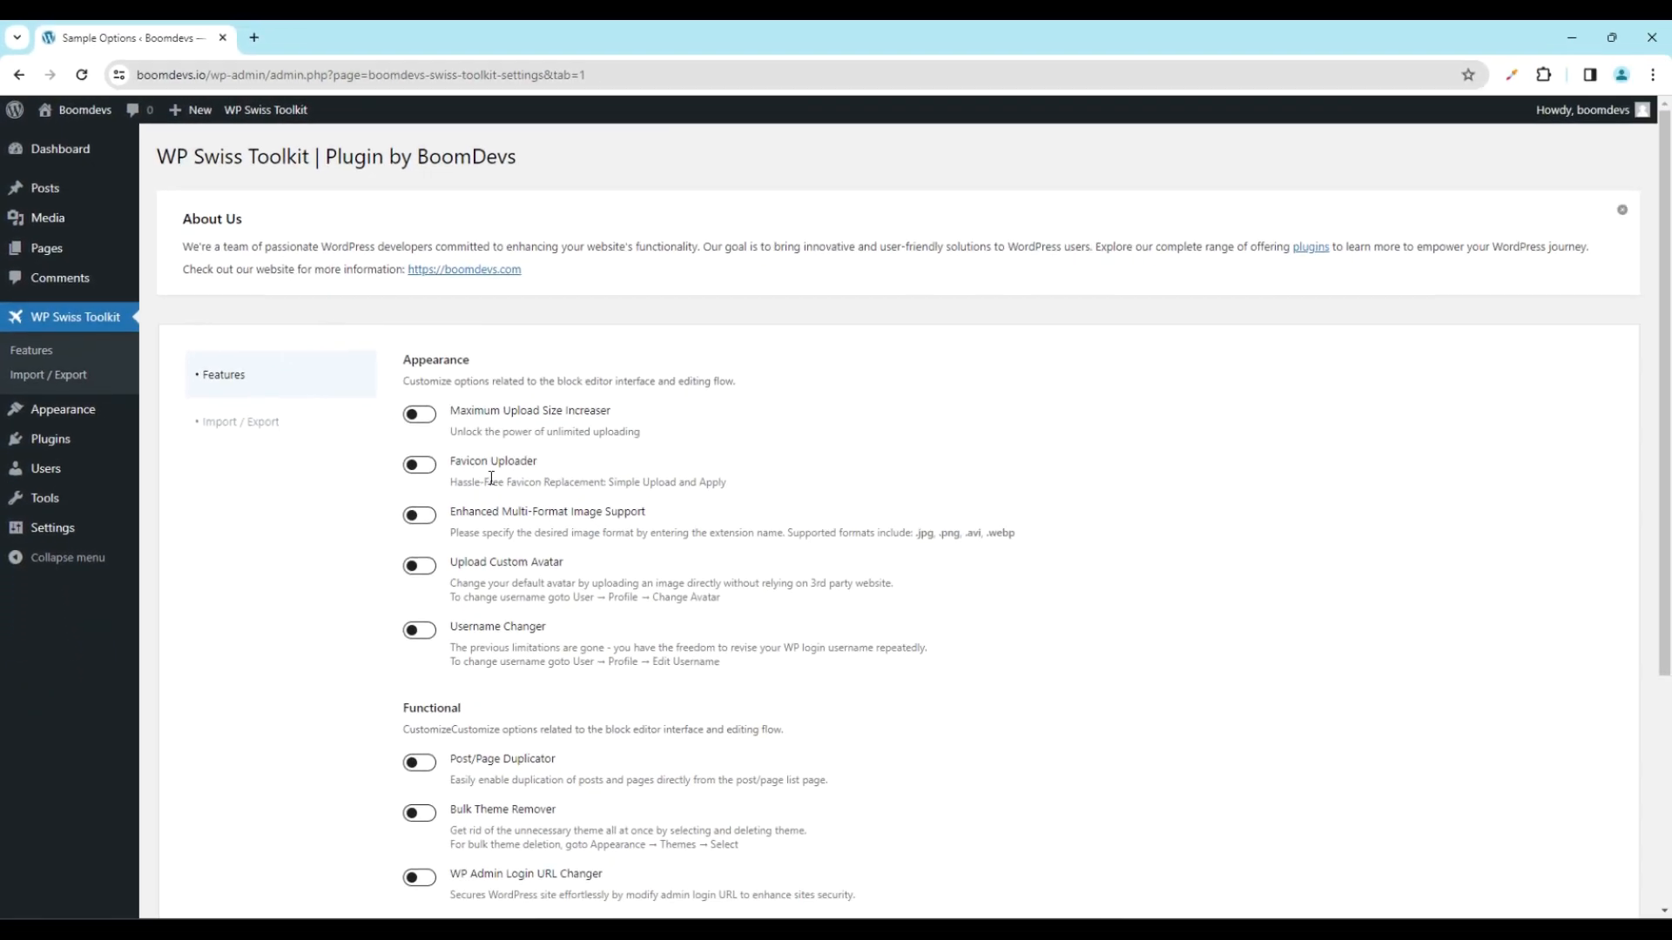
pyautogui.scroll(-3)
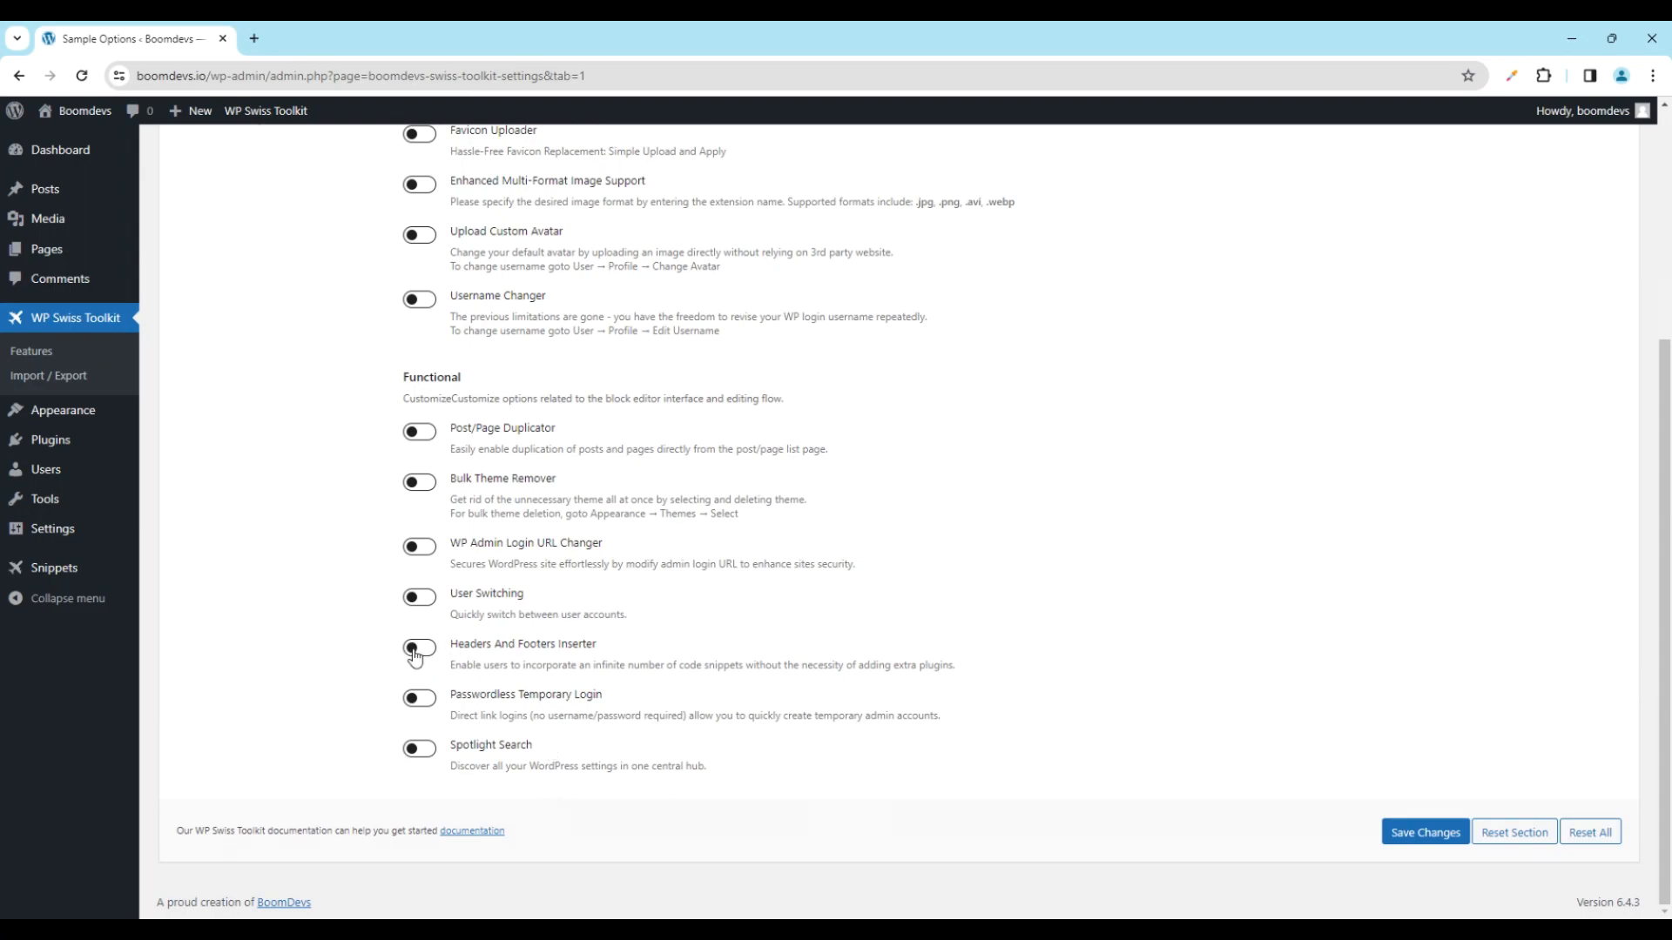
pyautogui.click(416, 650)
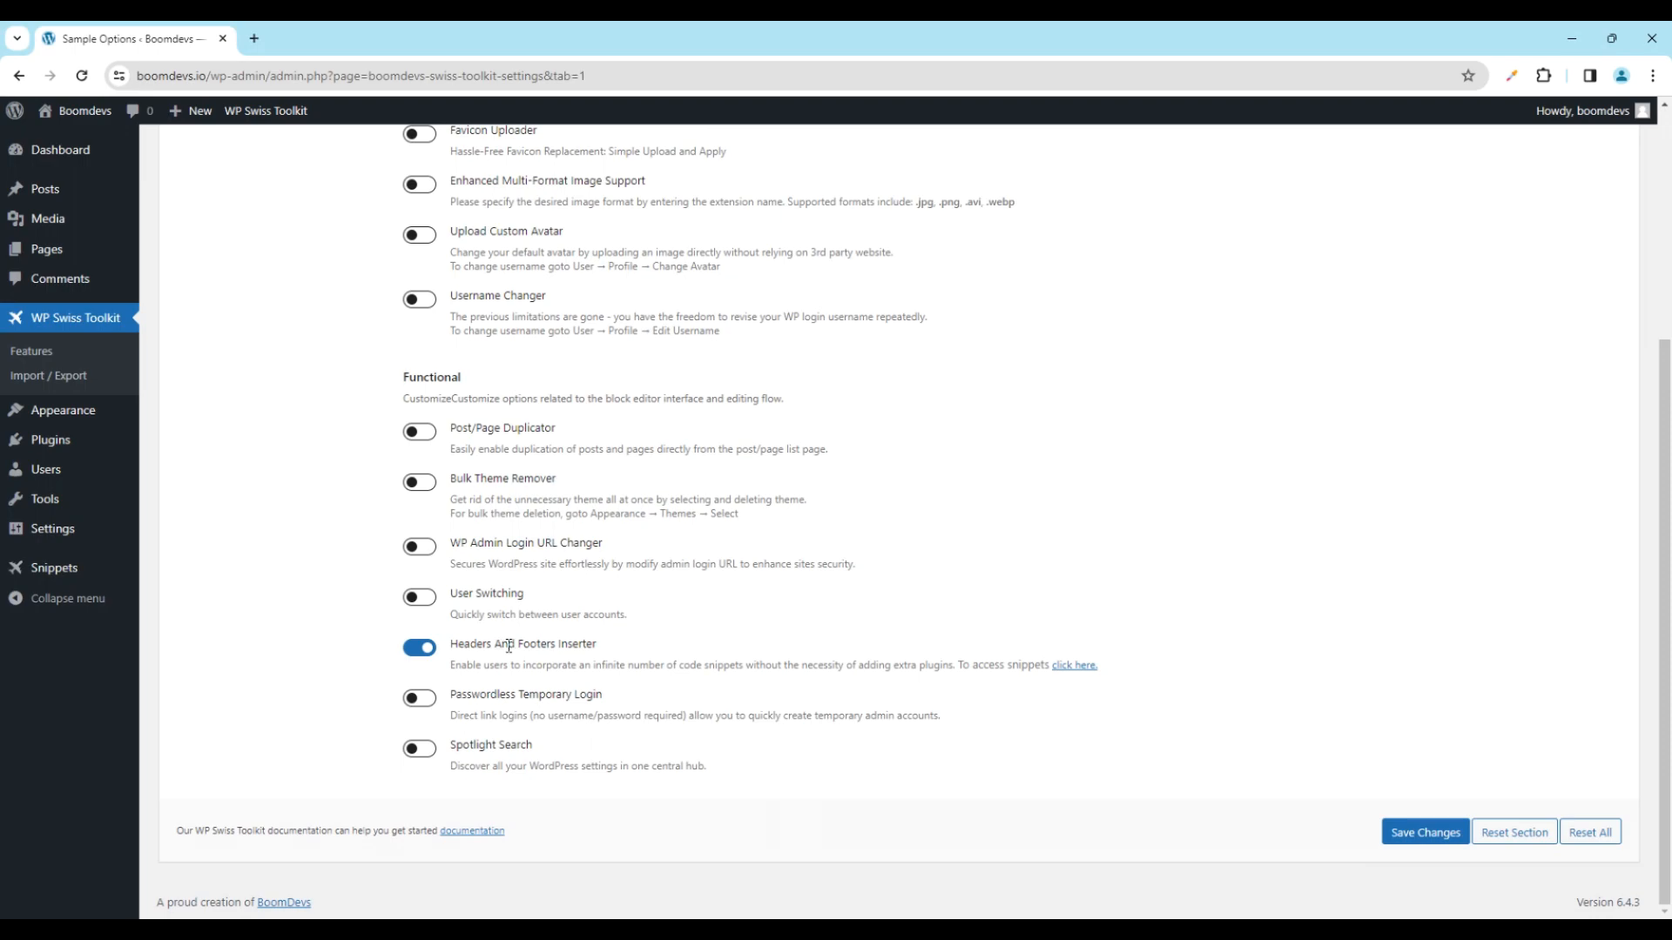
pyautogui.moveTo(1425, 833)
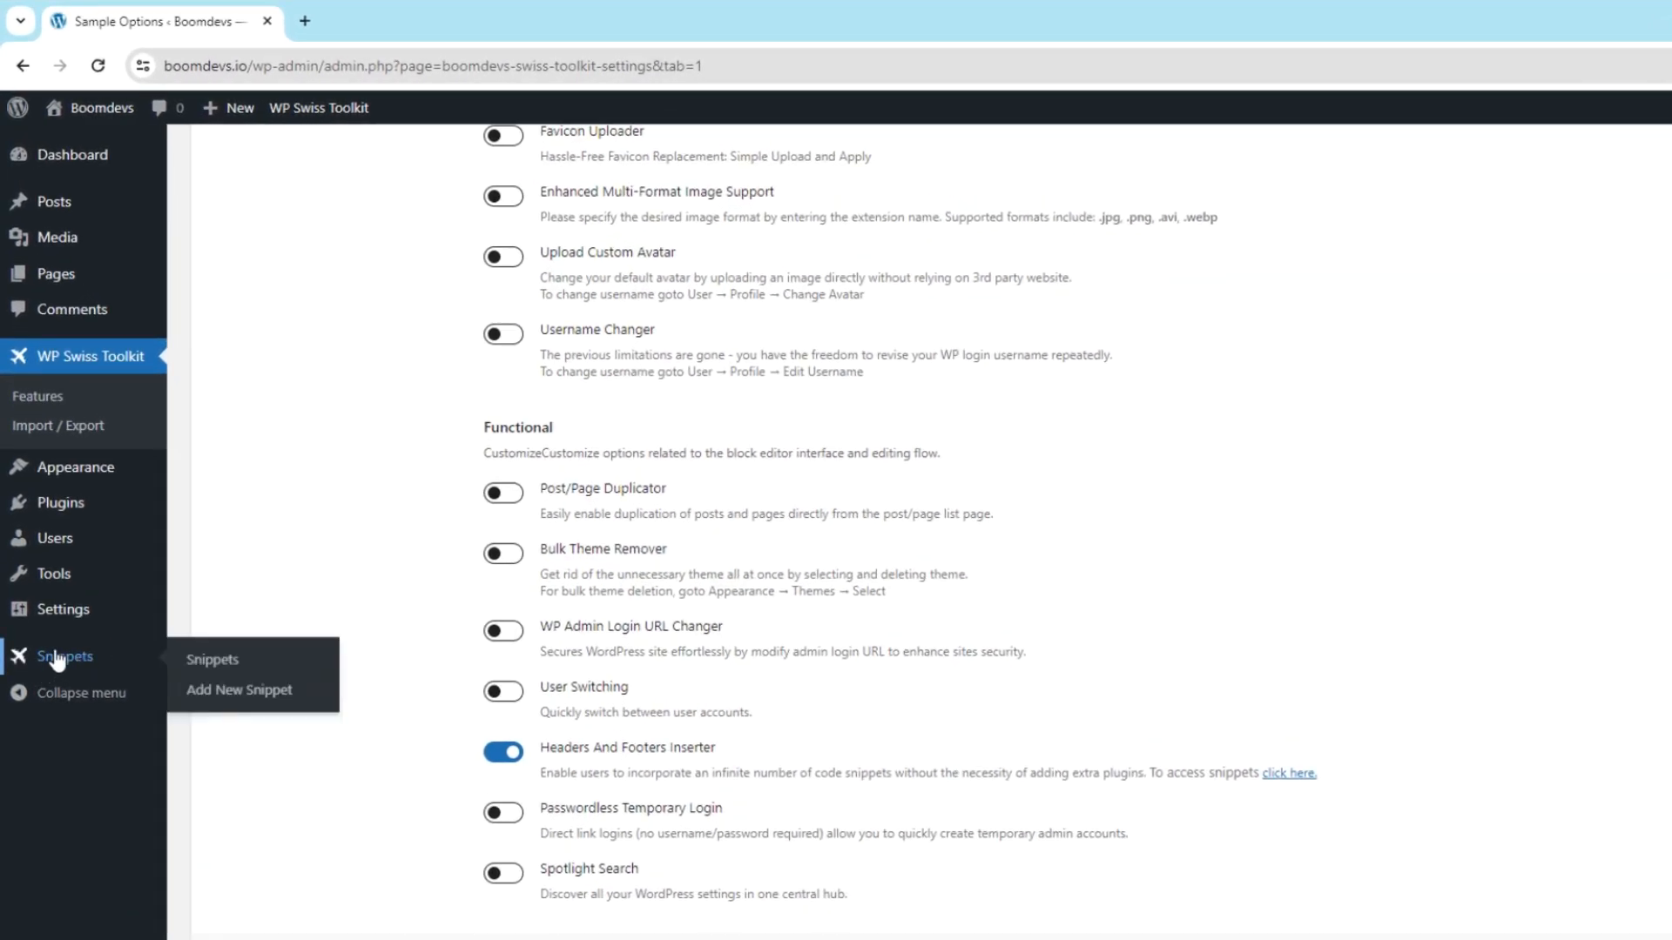
pyautogui.moveTo(238, 690)
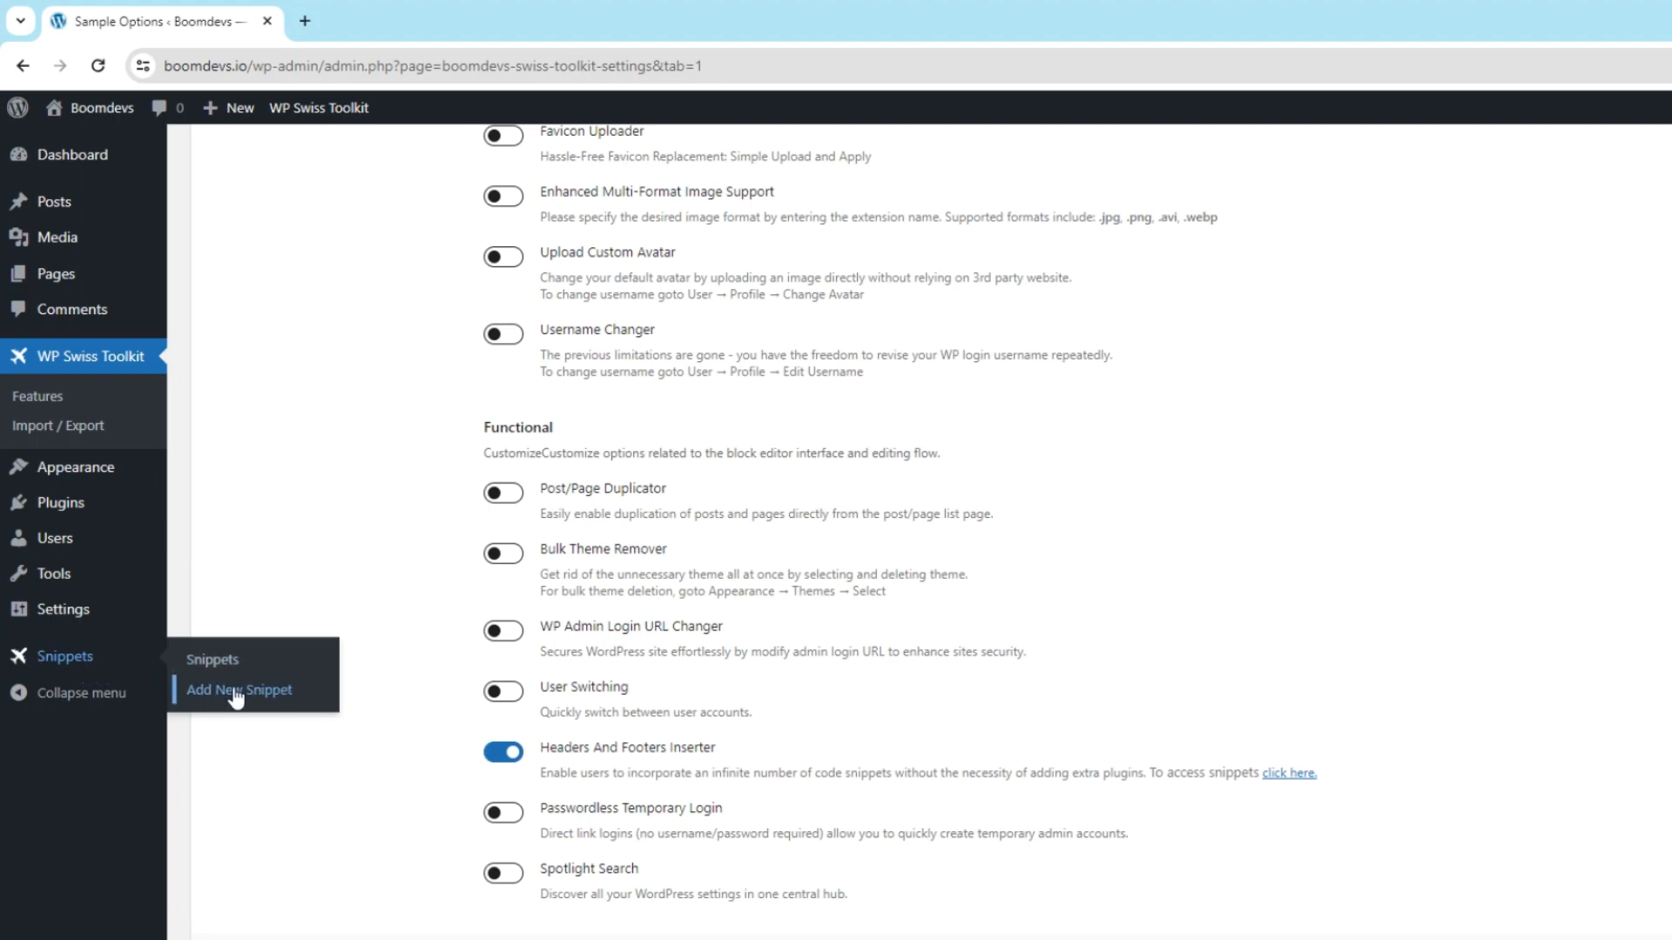
# - Start a new snippet titled 'footer' holding the Google tag script
pyautogui.click(239, 689)
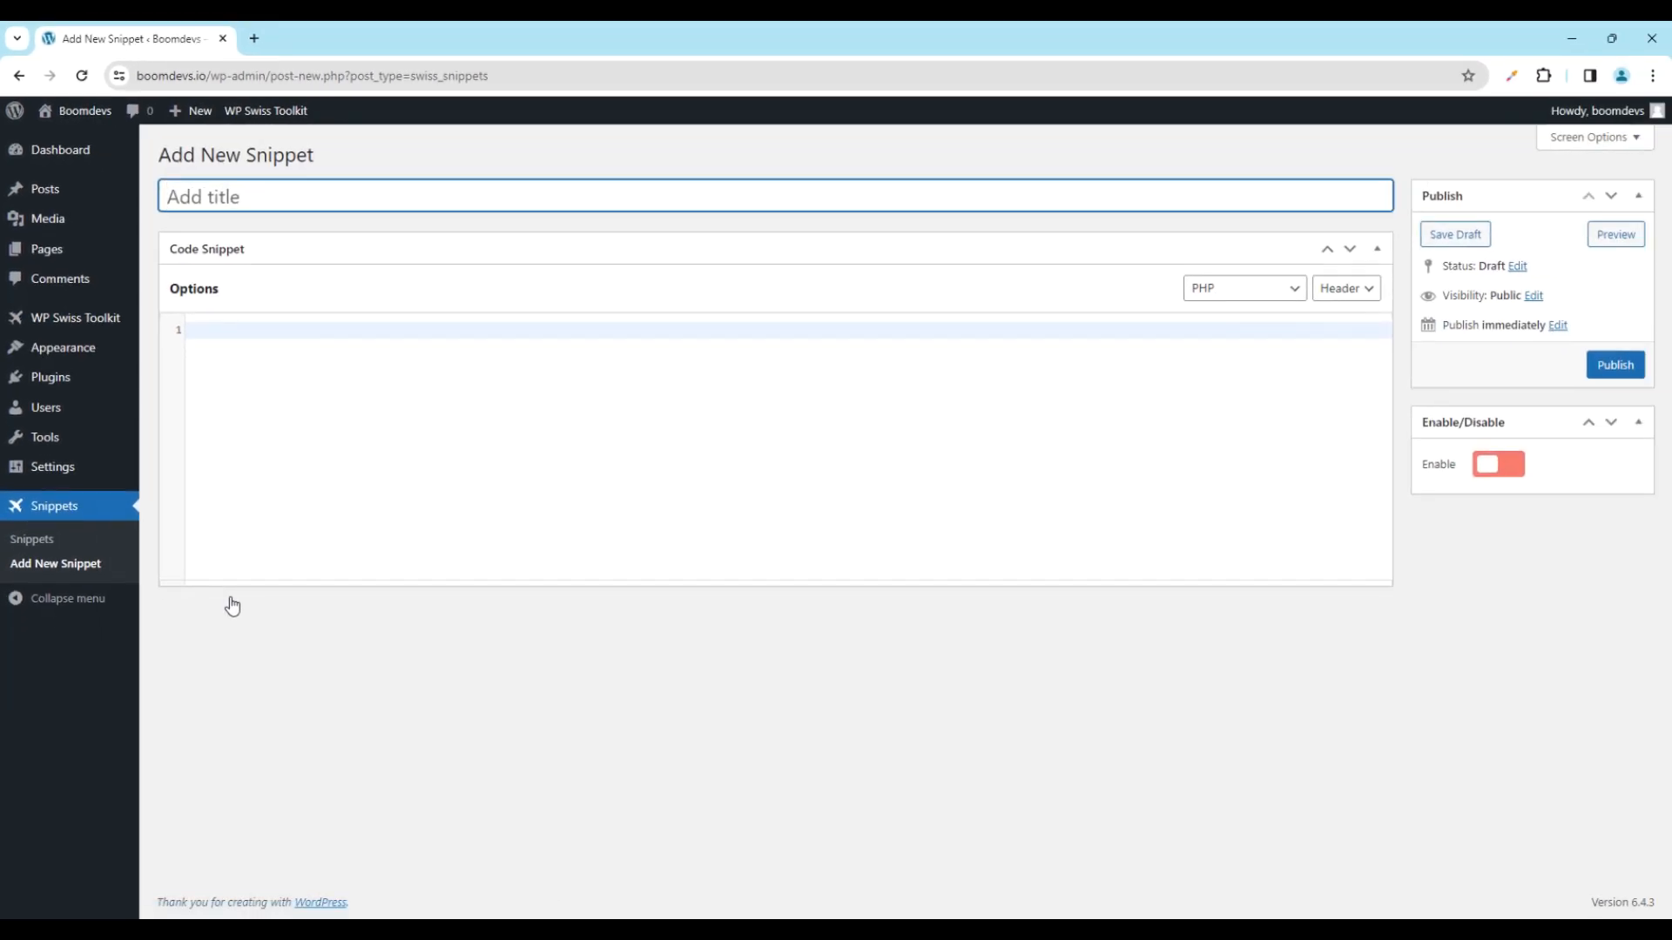
pyautogui.write('foo')
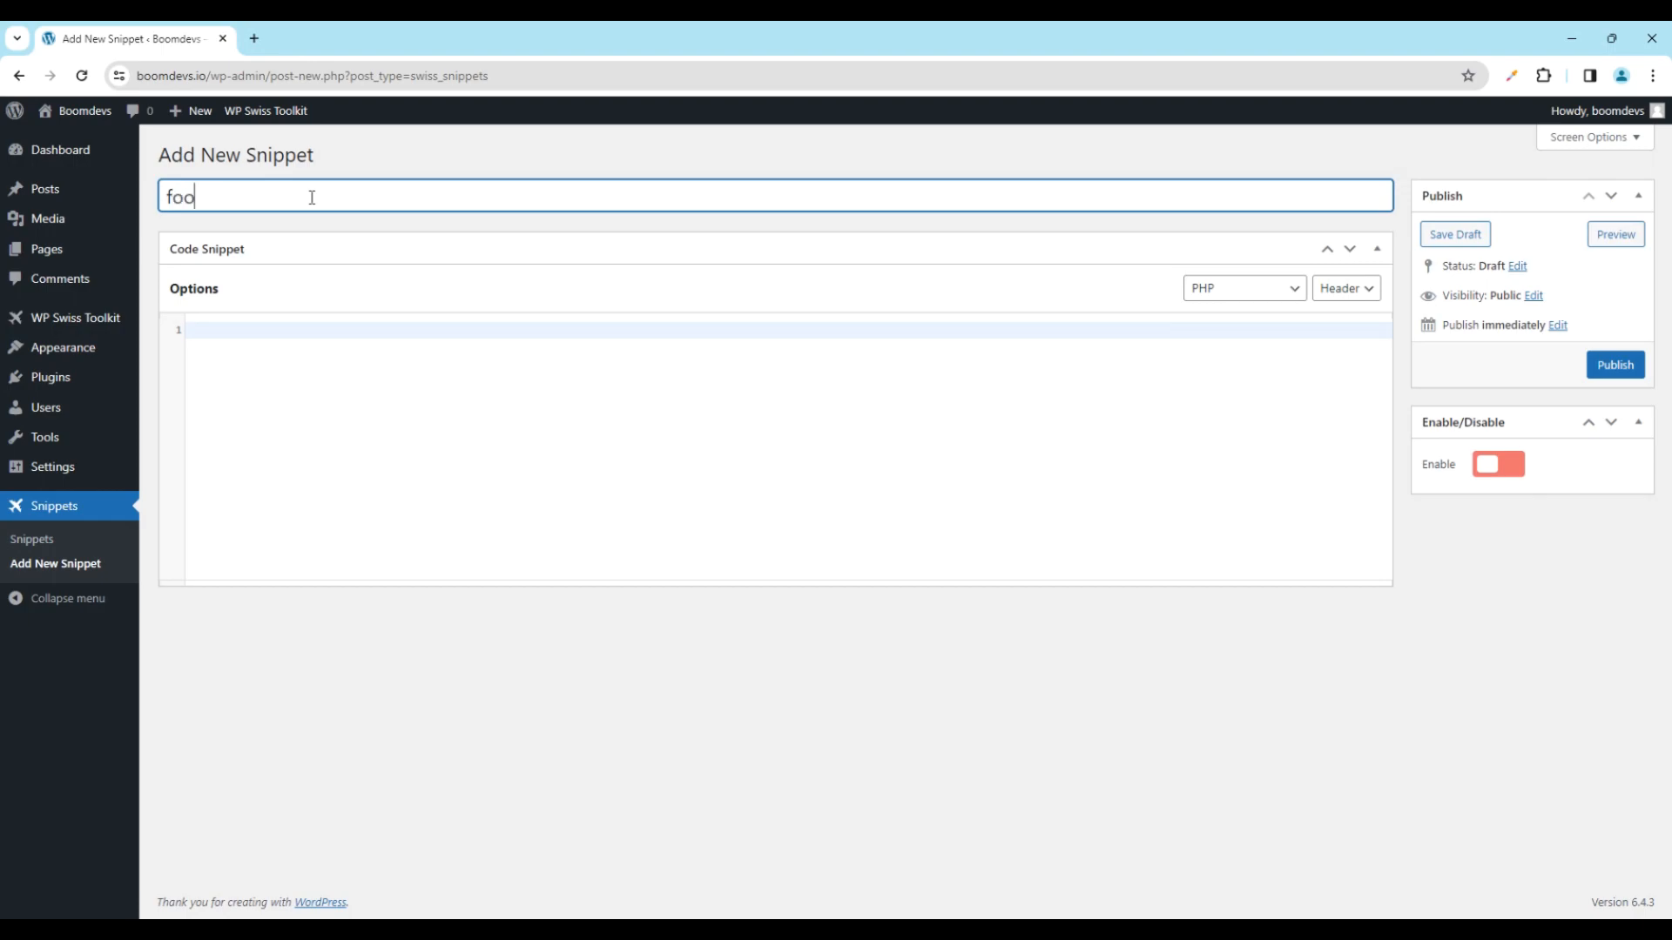
pyautogui.write('ter')
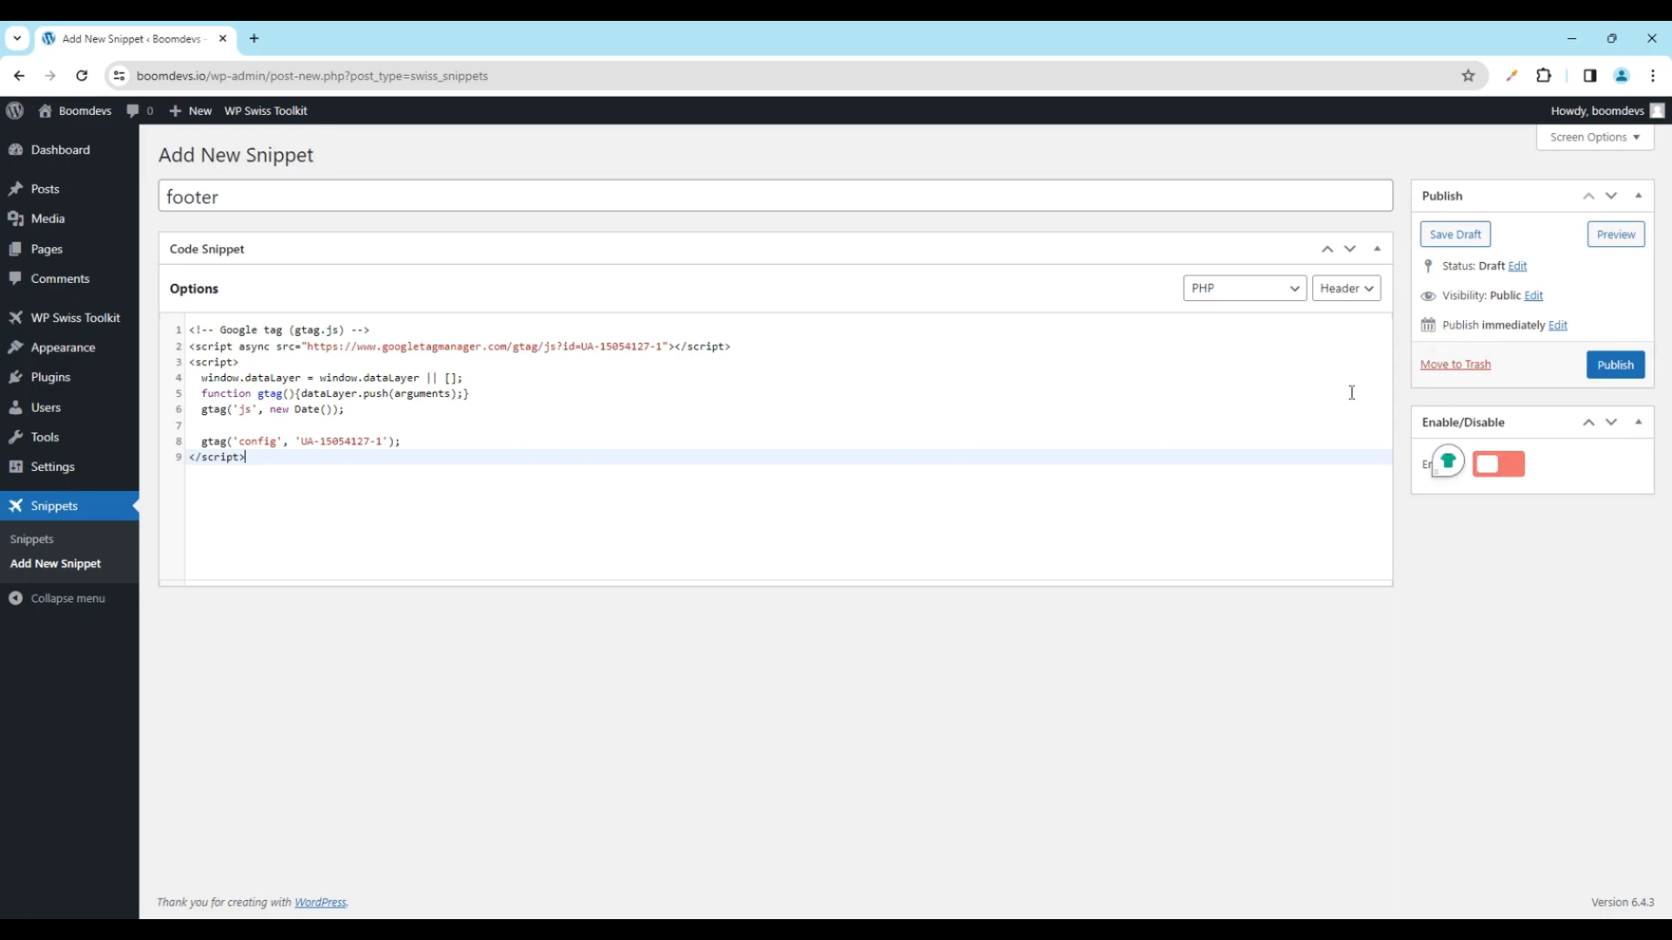
pyautogui.click(1242, 288)
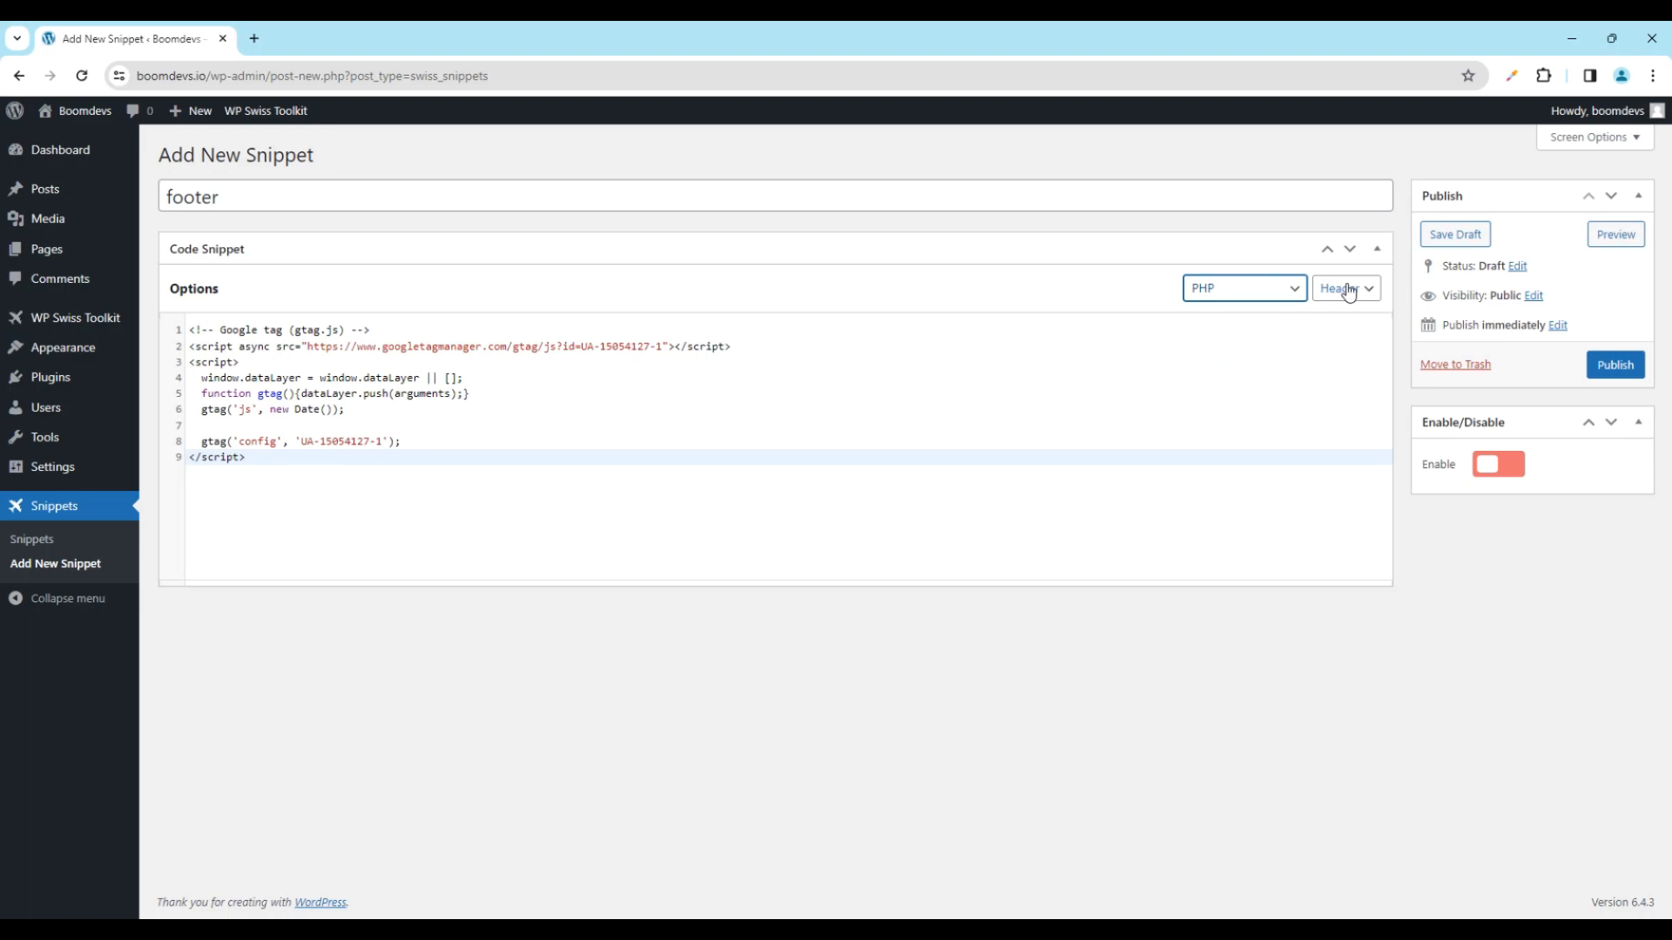
# - Set the snippet placement to Footer, enable it, and publish
pyautogui.click(1343, 287)
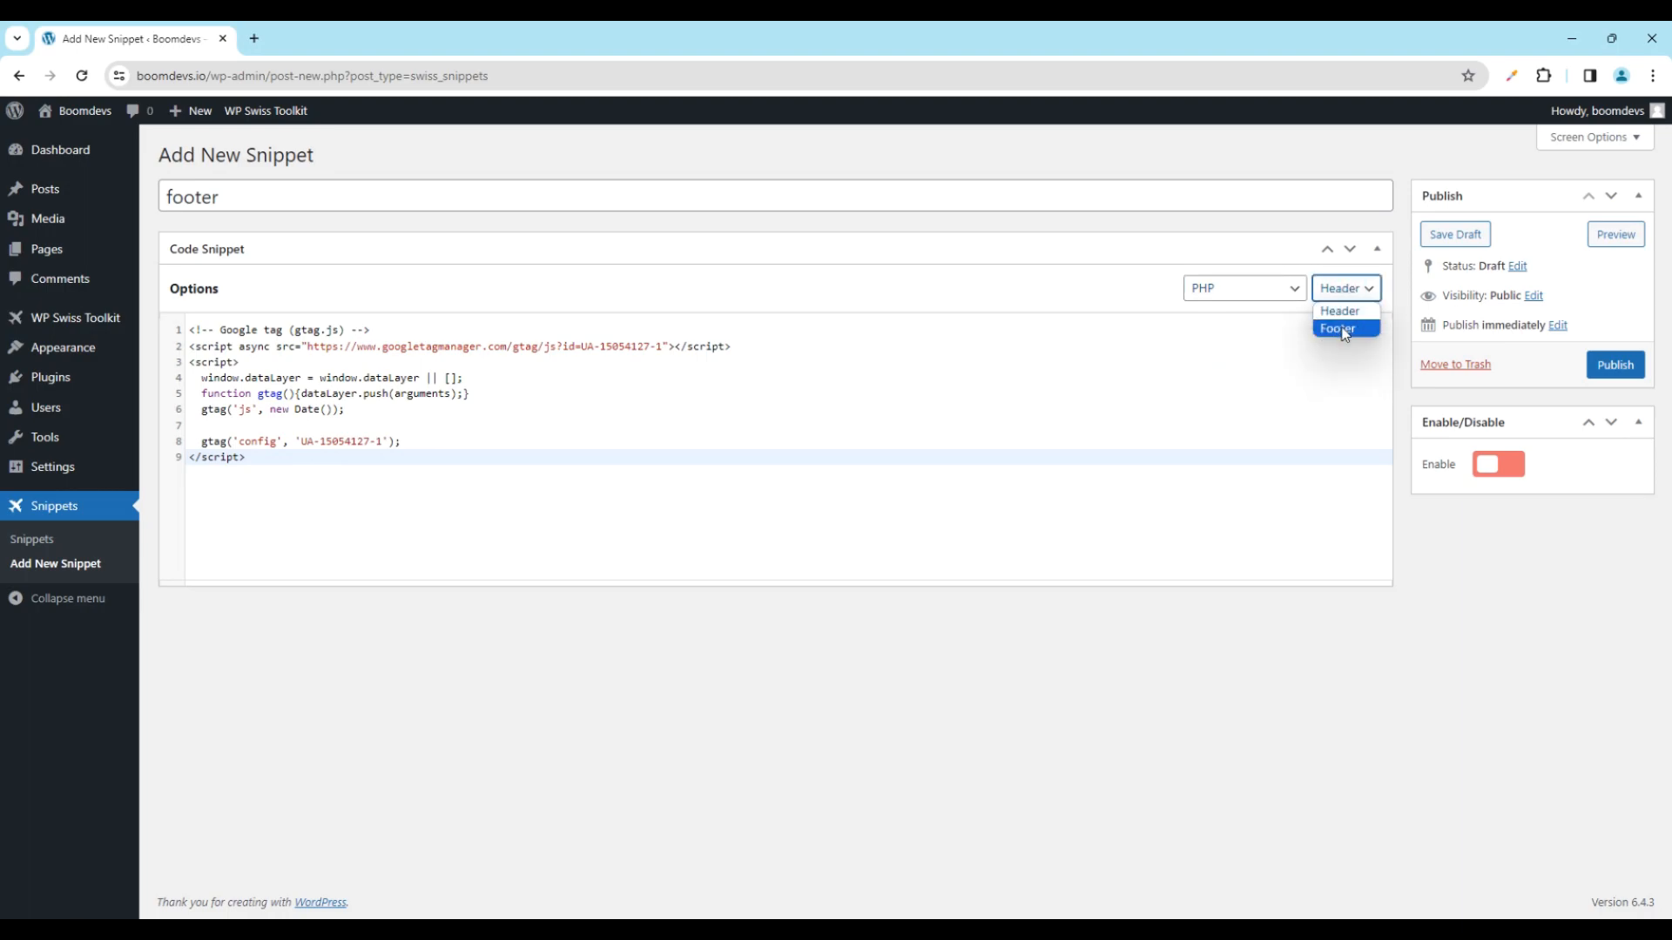
pyautogui.click(1341, 329)
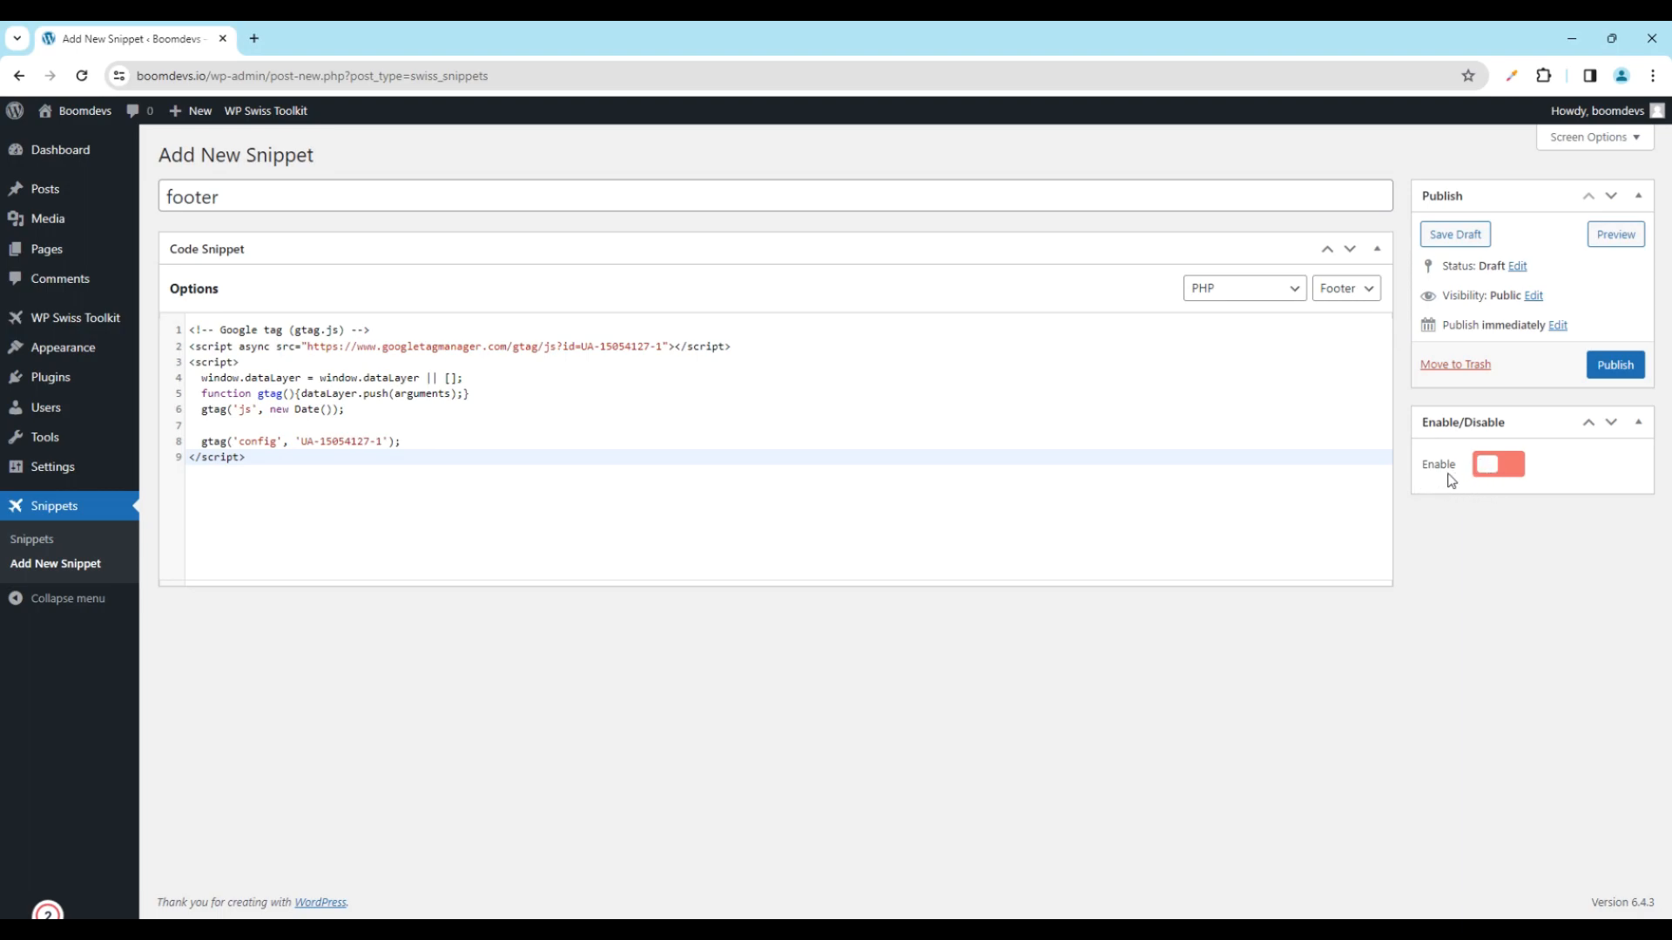
pyautogui.click(1498, 464)
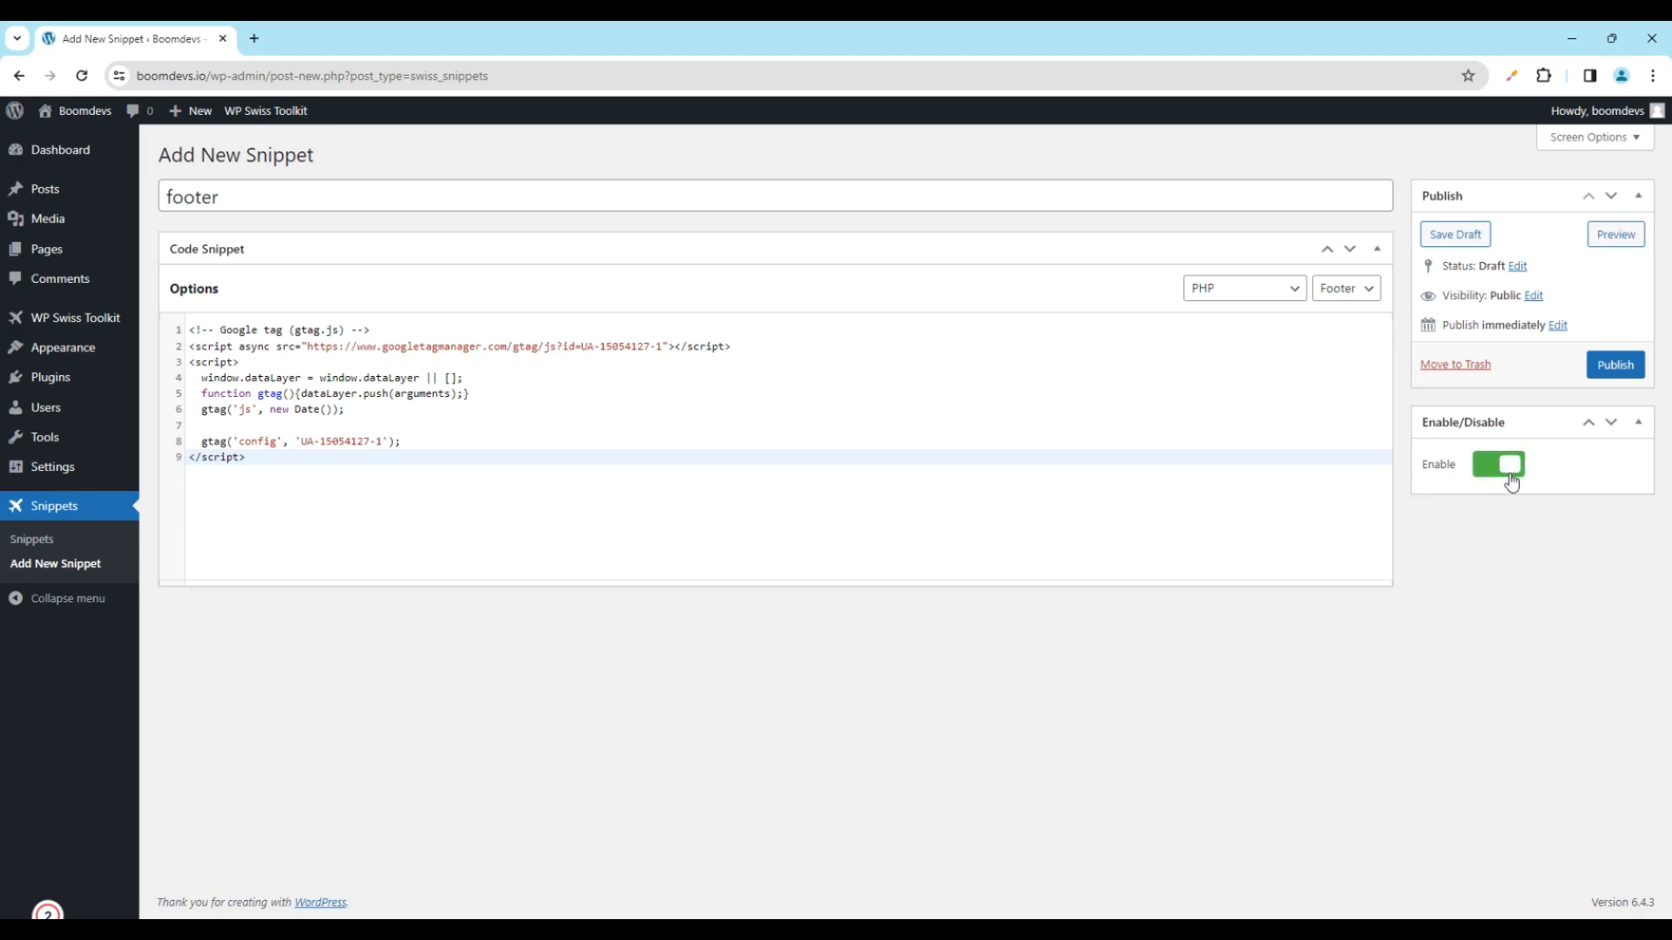
pyautogui.moveTo(1613, 364)
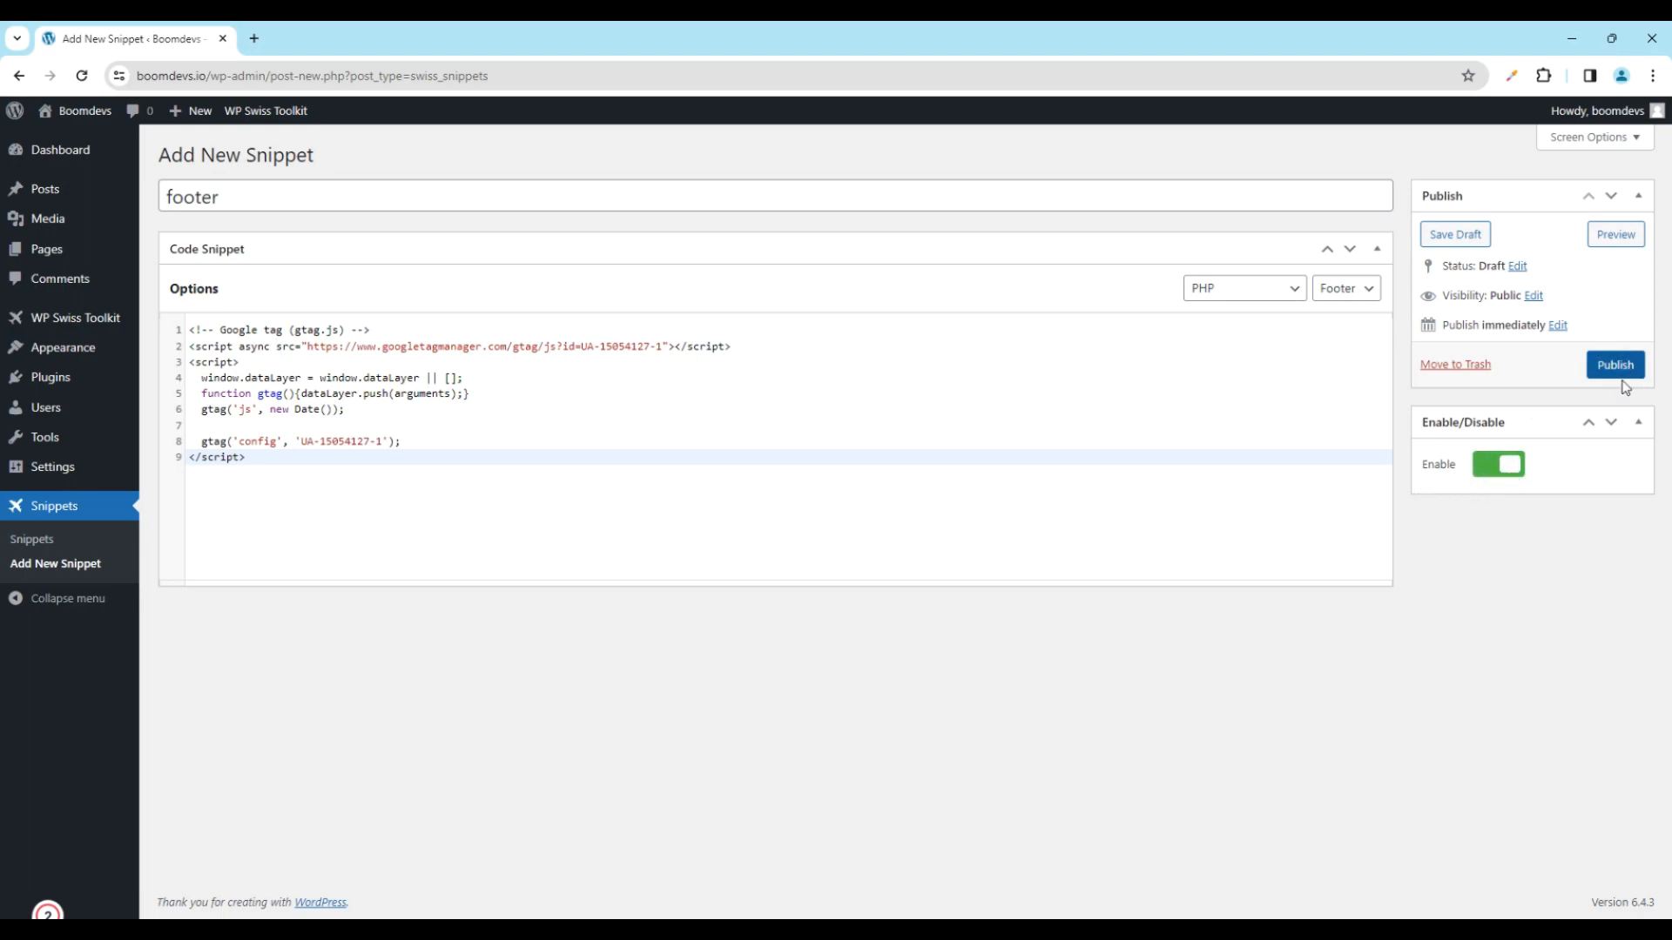
pyautogui.click(1614, 364)
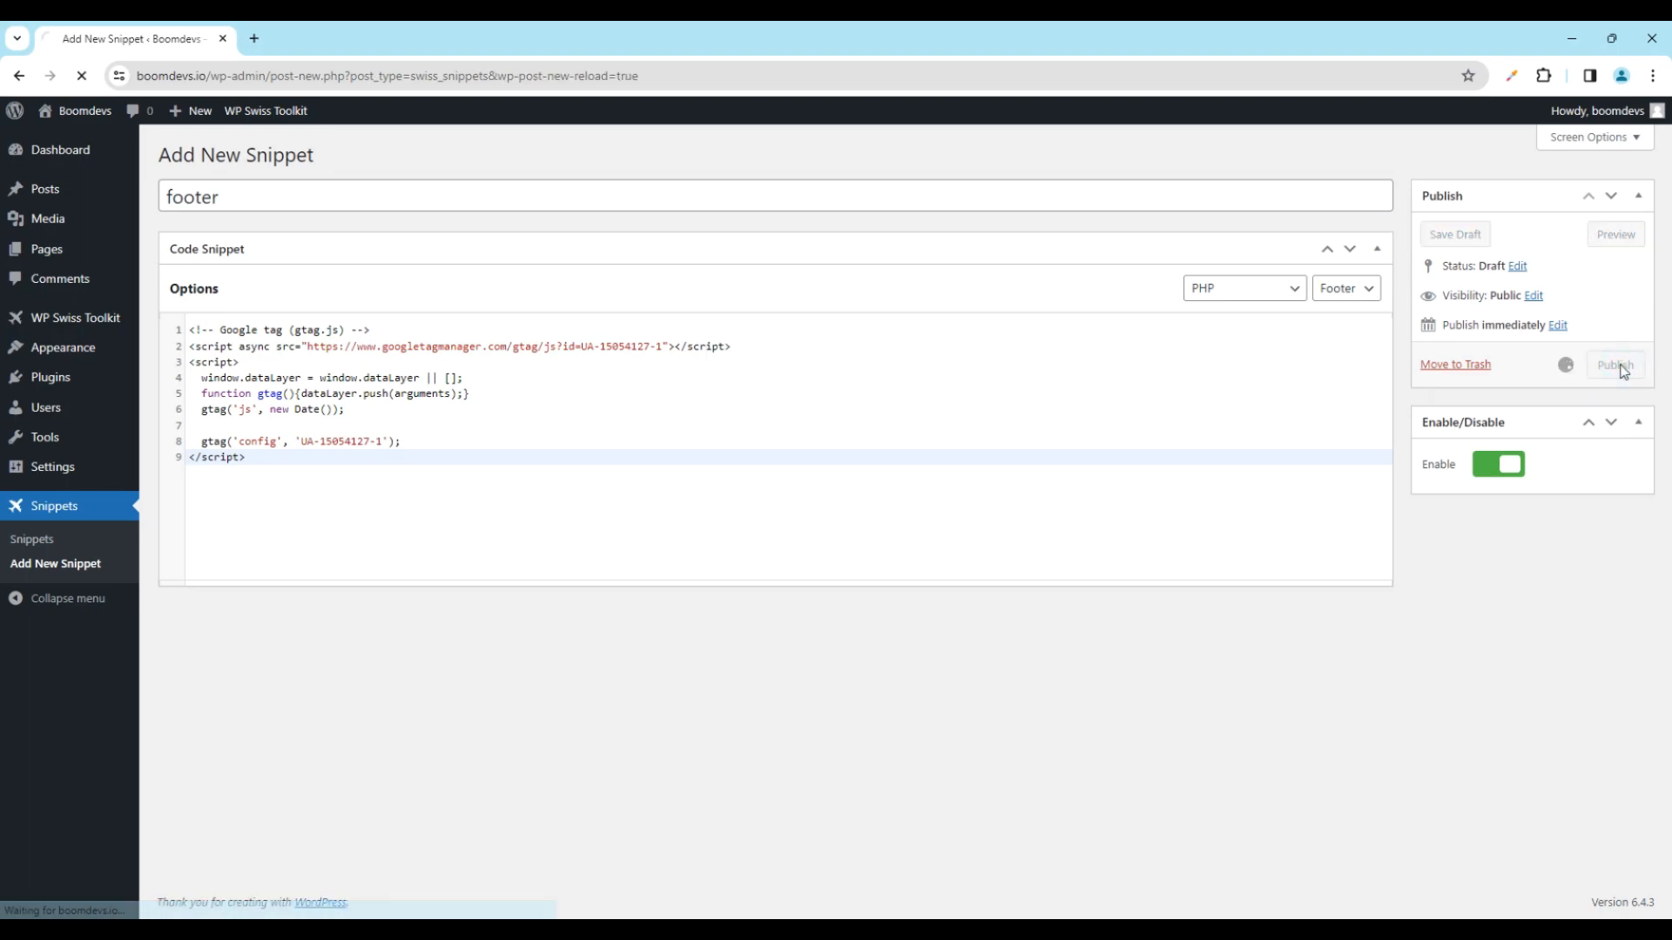
pyautogui.click(1616, 364)
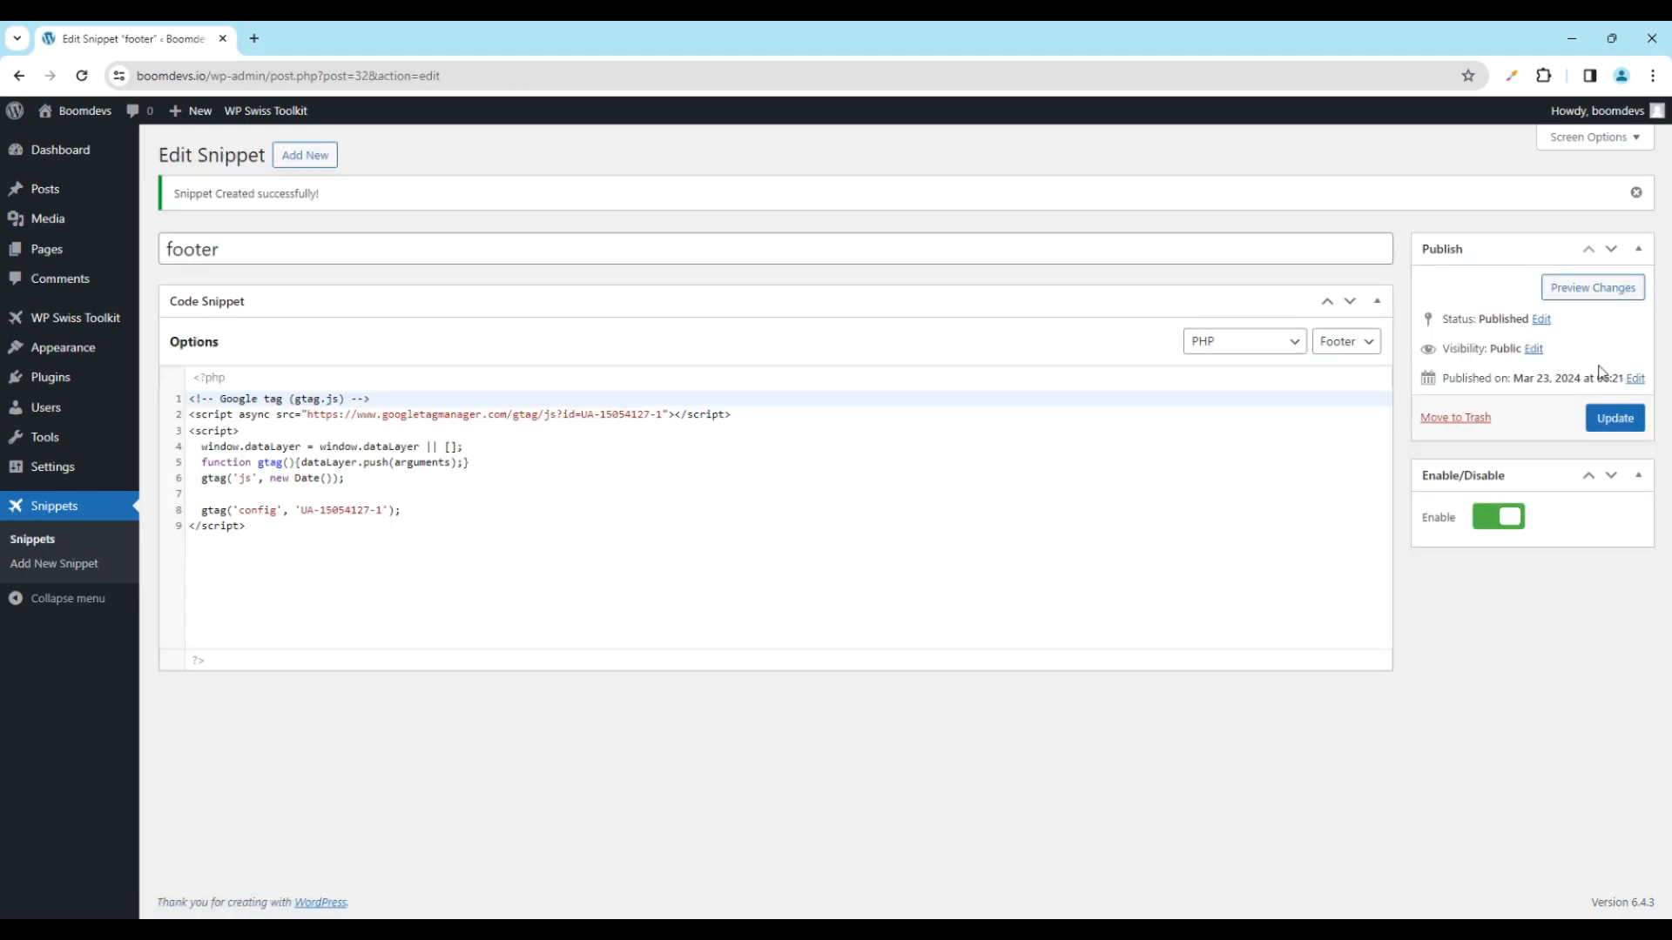